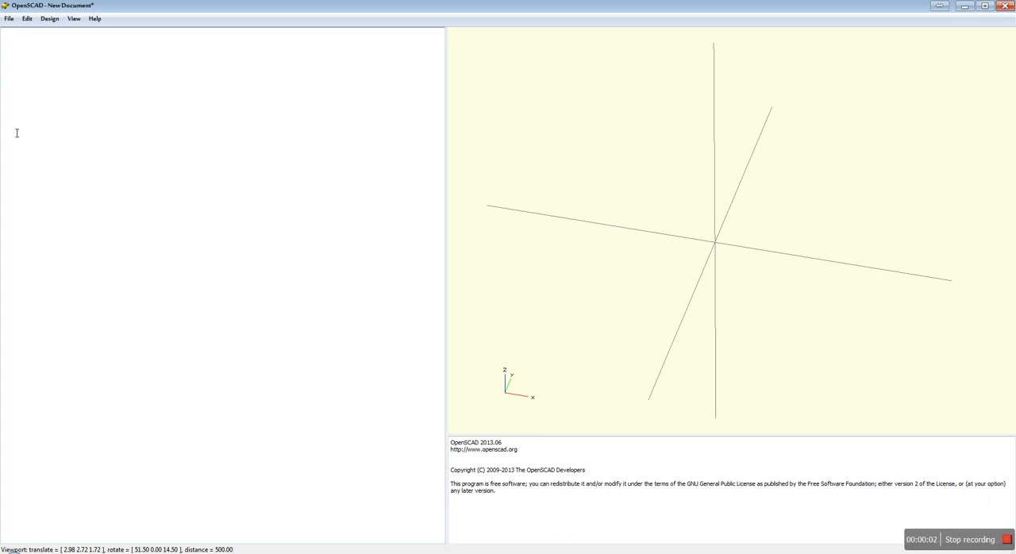
pyautogui.moveTo(219, 178)
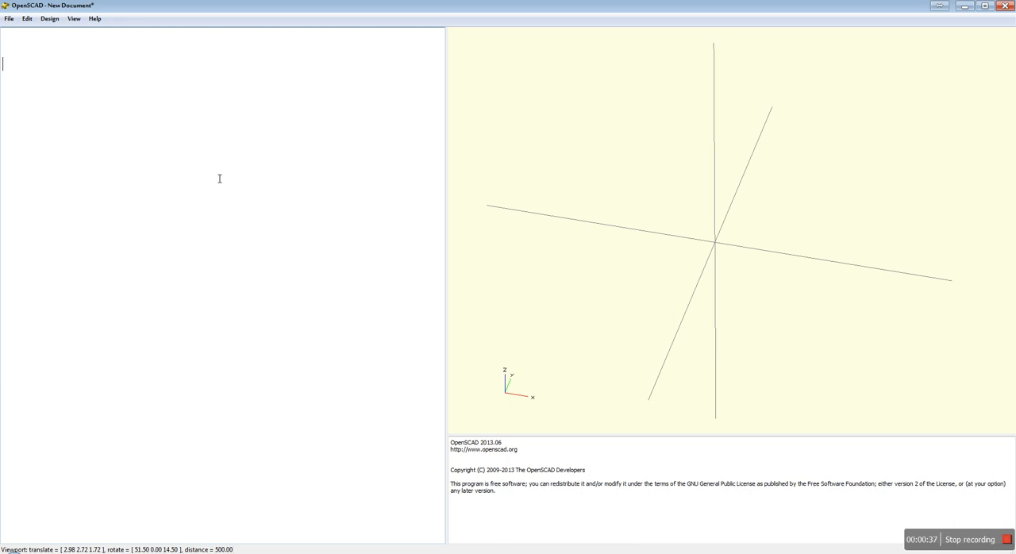
# Script cube([20,20,10]) in the editor to create the 20×20×10 block
pyautogui.write('cube')
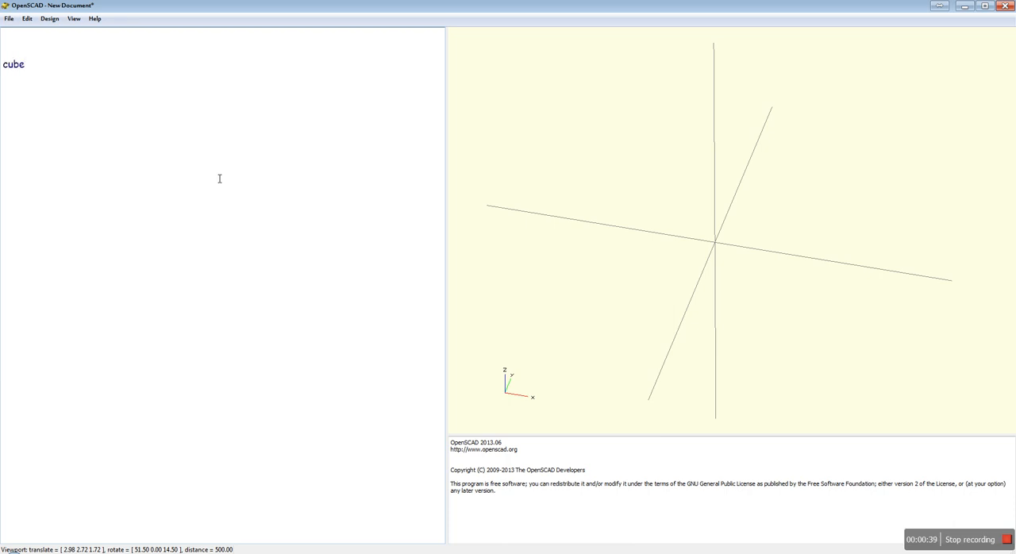
pyautogui.write('([')
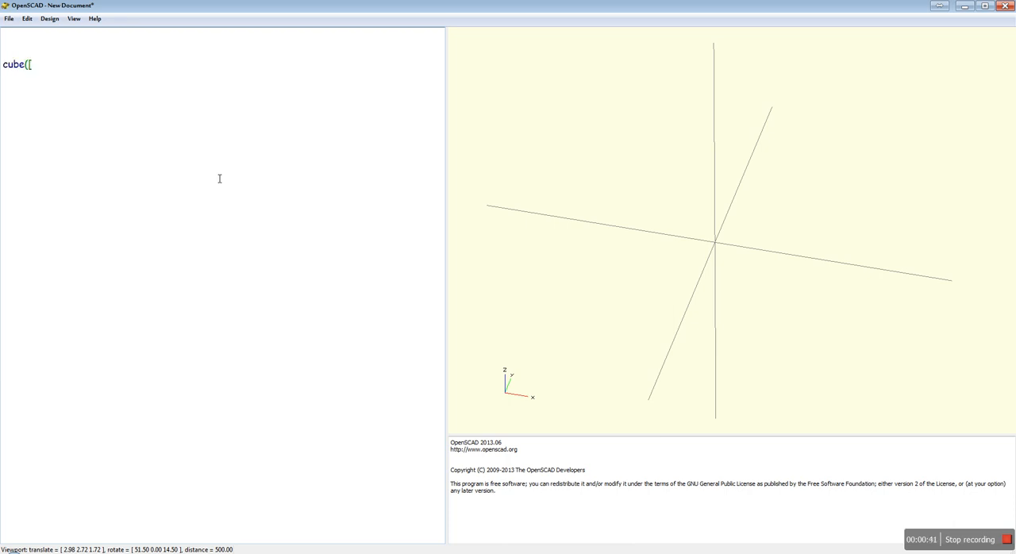
pyautogui.write('20,20')
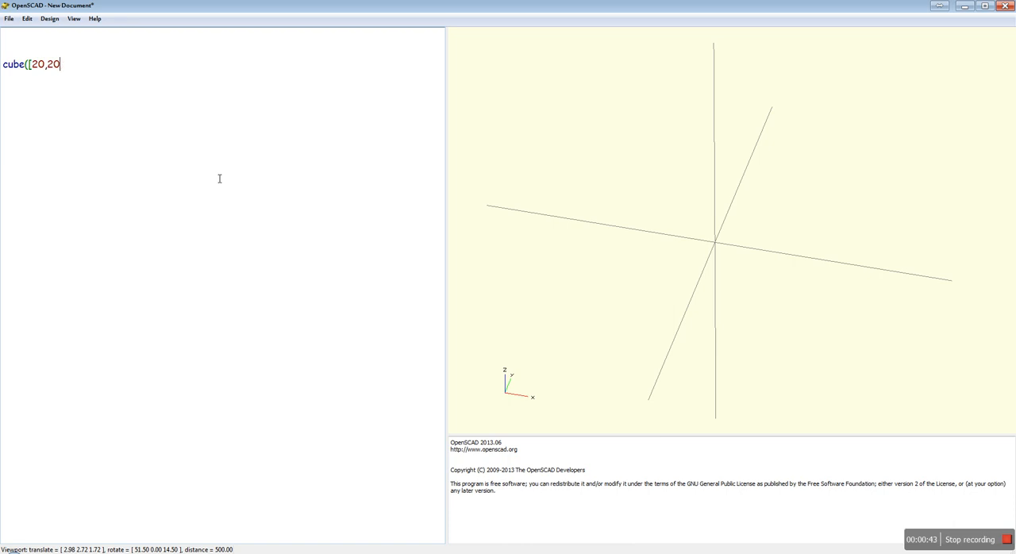
pyautogui.write('1')
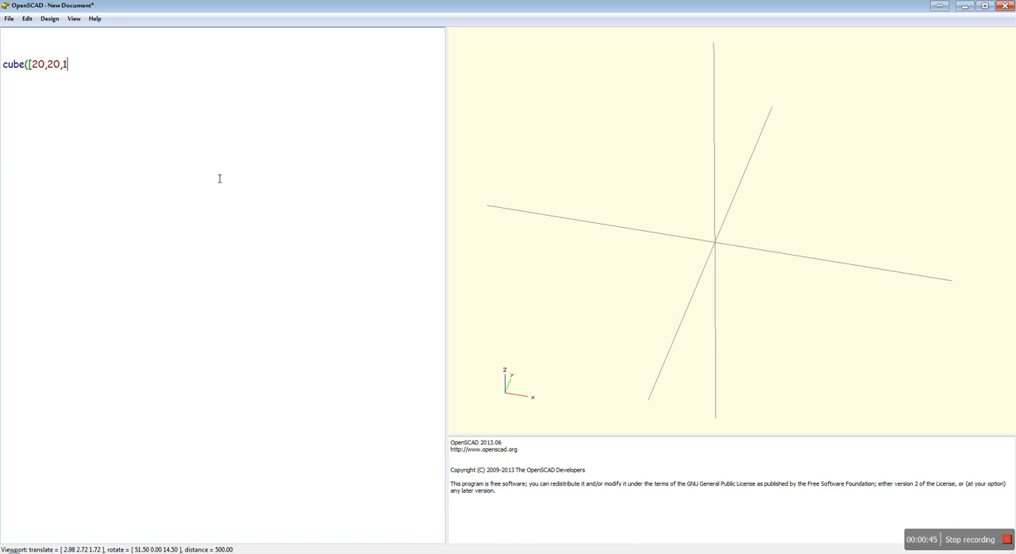
pyautogui.write('0]);')
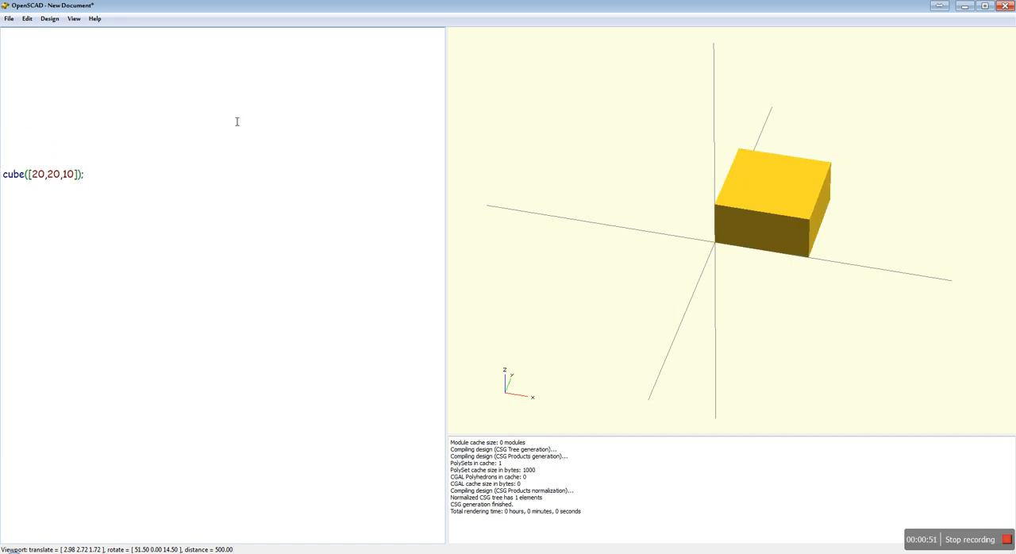
# Enclose the cube line in a difference(){ … } block
pyautogui.write('difference')
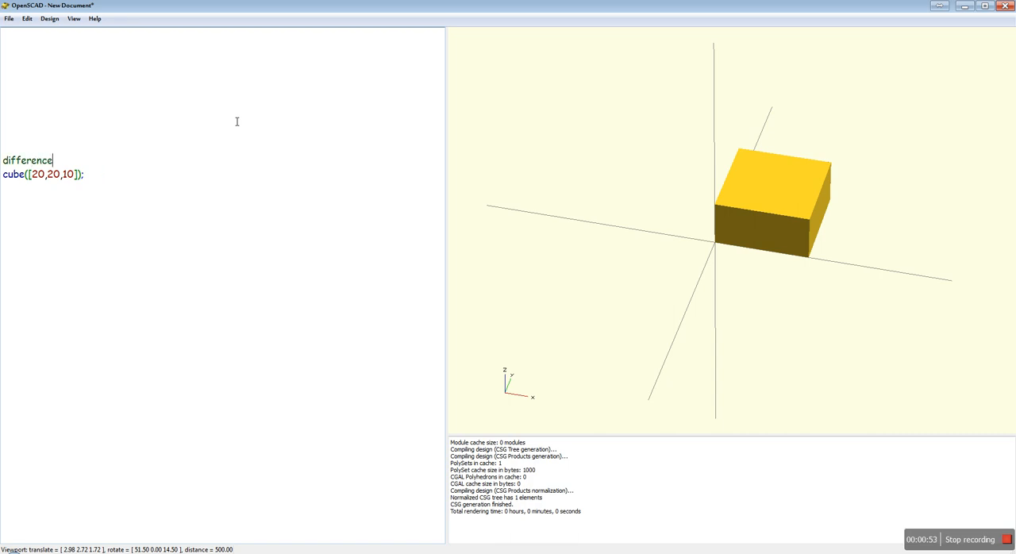
pyautogui.write('(){')
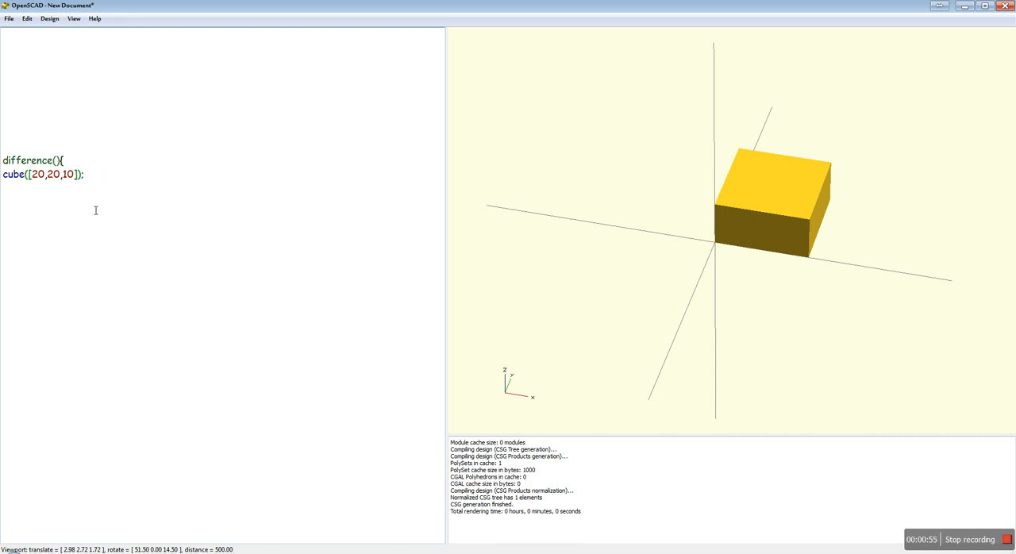
pyautogui.write('}')
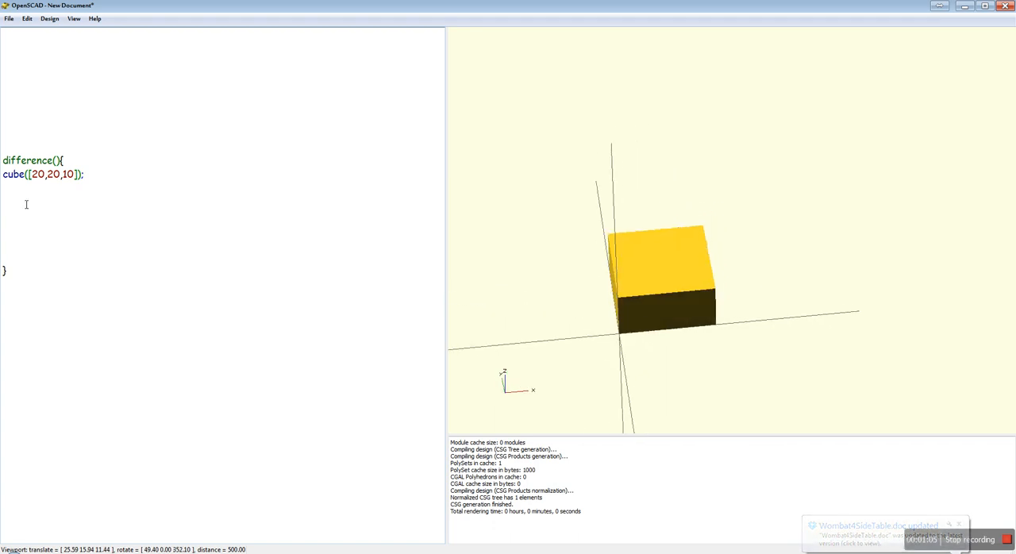
# Start a highlighted #translate([10,10,-1] line after the cube inside the difference block
pyautogui.write('translate(')
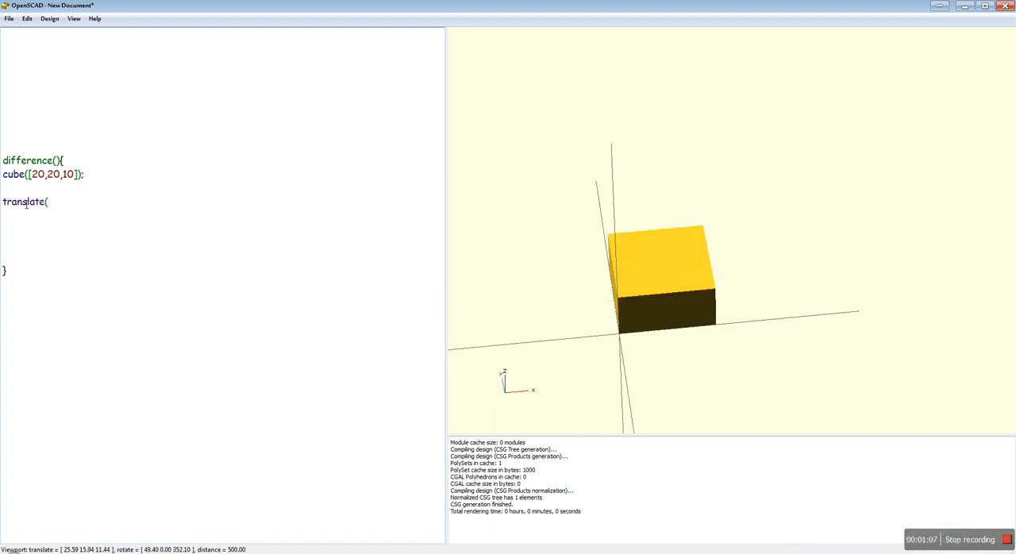
pyautogui.write('[')
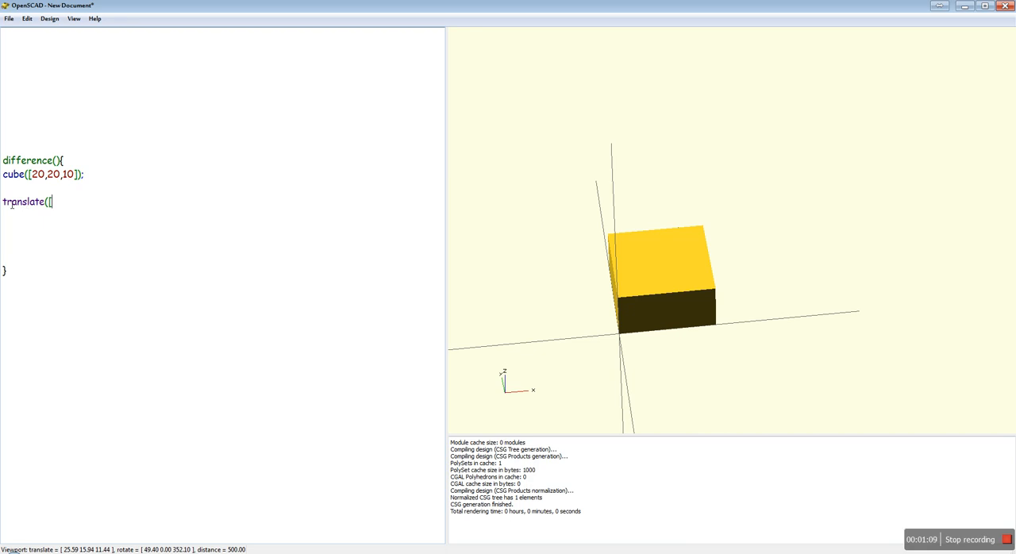
pyautogui.write('#')
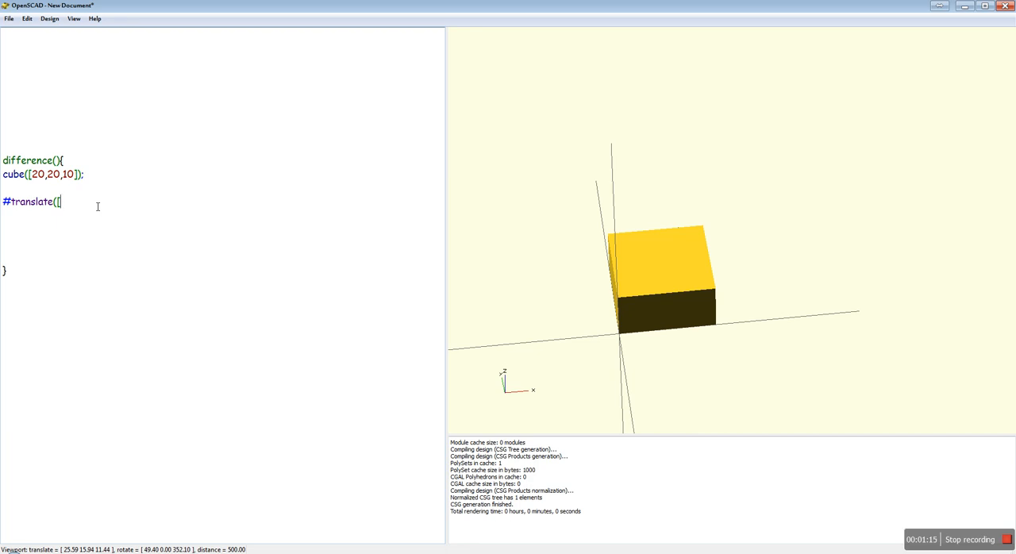
pyautogui.write('10,10')
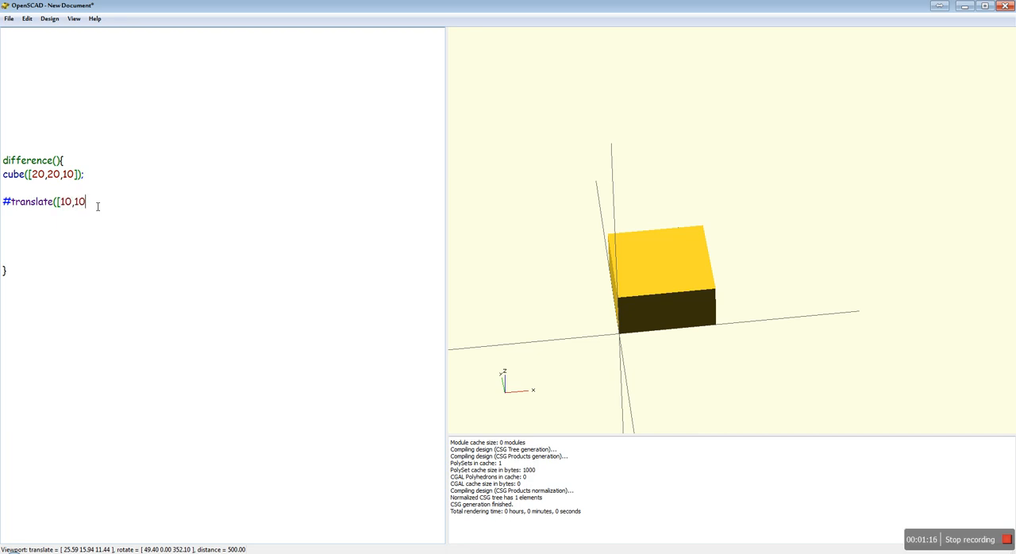
pyautogui.write(',-1')
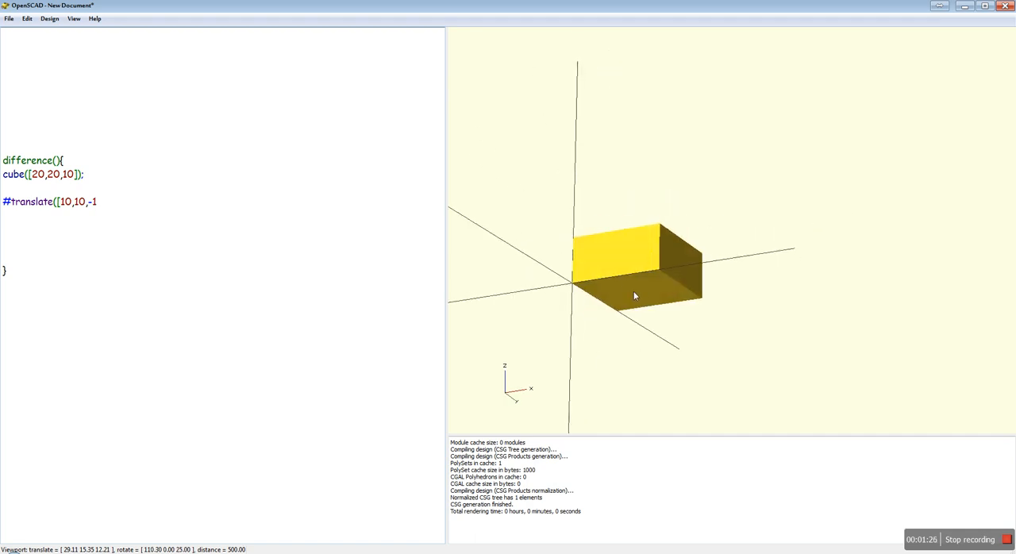
pyautogui.moveTo(635, 296); pyautogui.dragTo(649, 259)
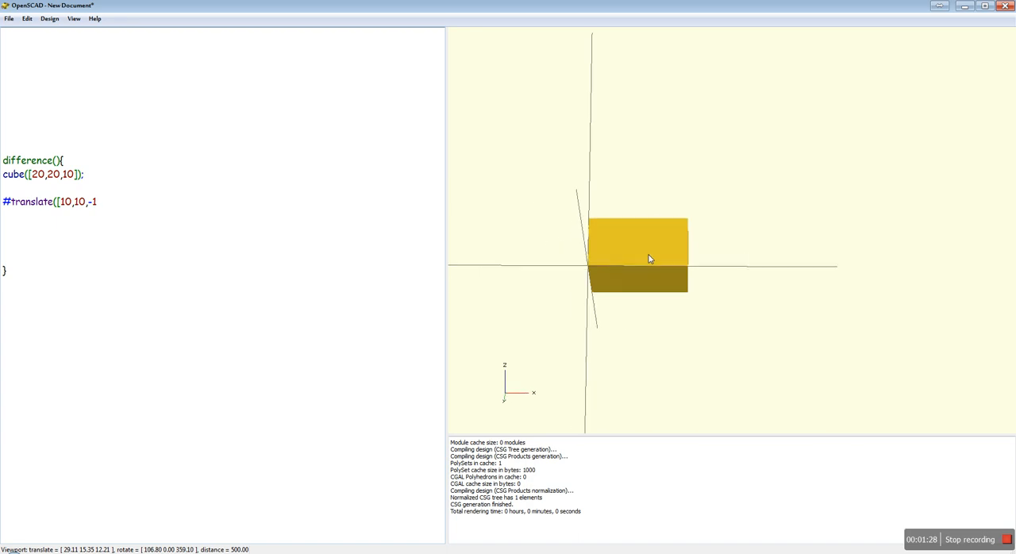
pyautogui.moveTo(649, 258); pyautogui.dragTo(651, 250)
pyautogui.write(']')
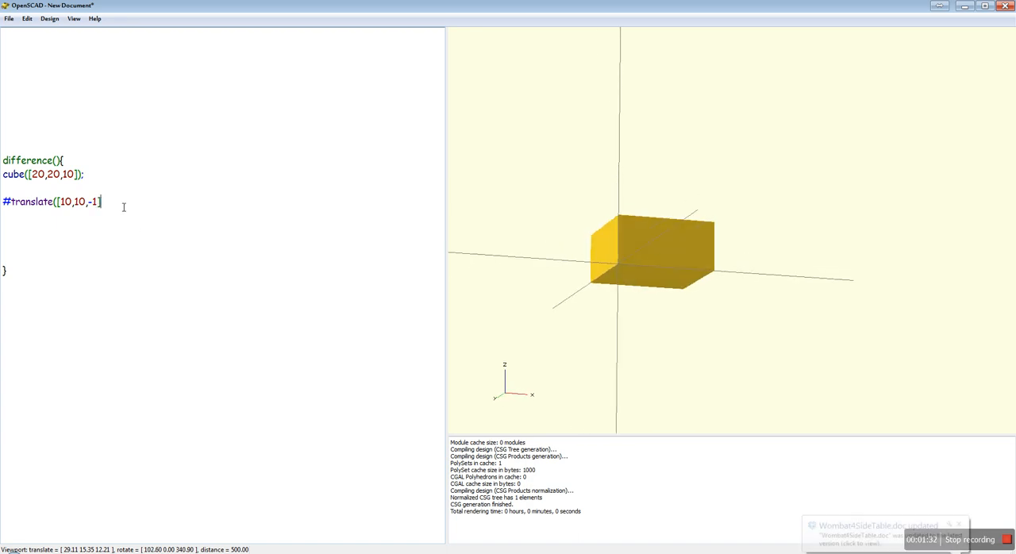
# Finish the line with cylinder(r=6/2,h=12), showing a red cylinder through the cube's centre
pyautogui.write(')')
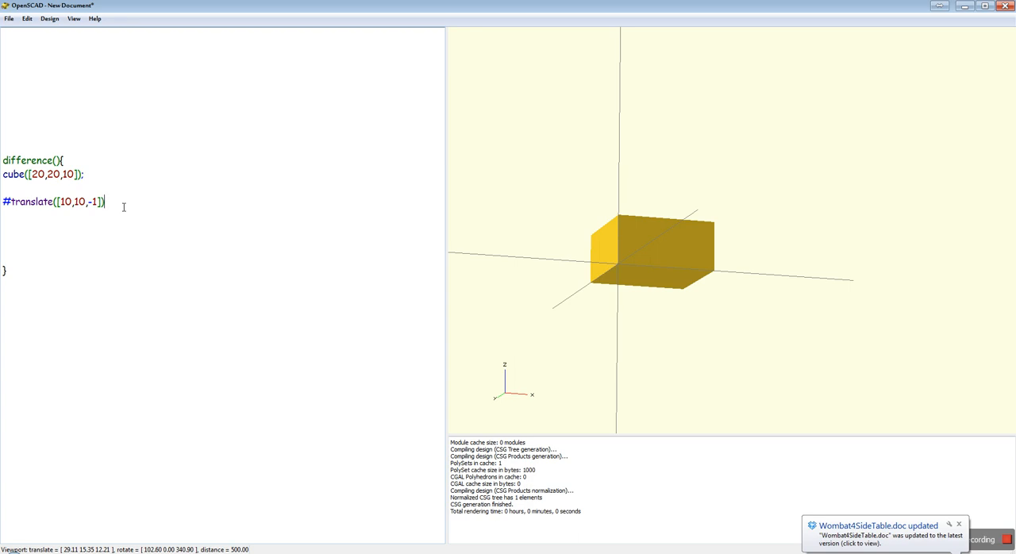
pyautogui.write('cylinde')
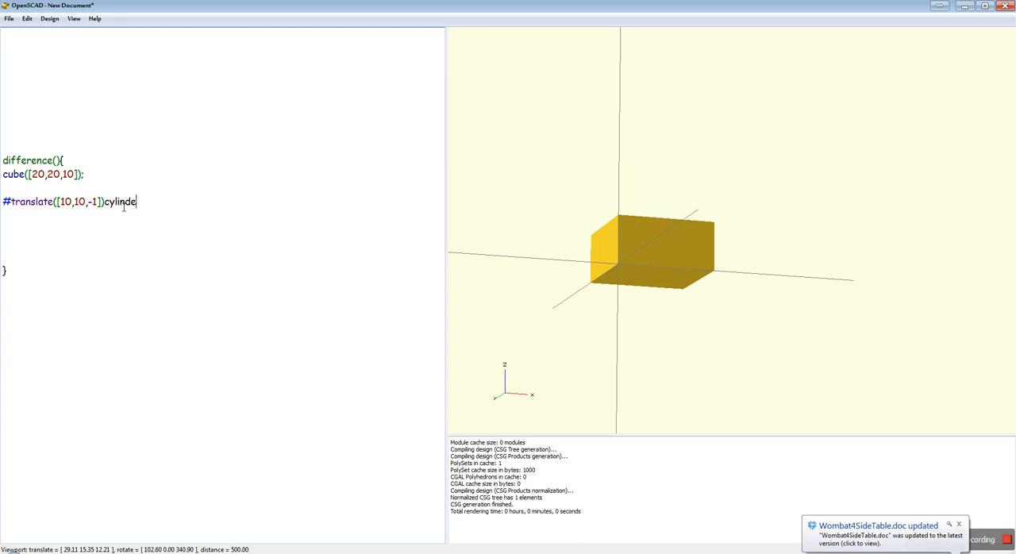
pyautogui.write('r(')
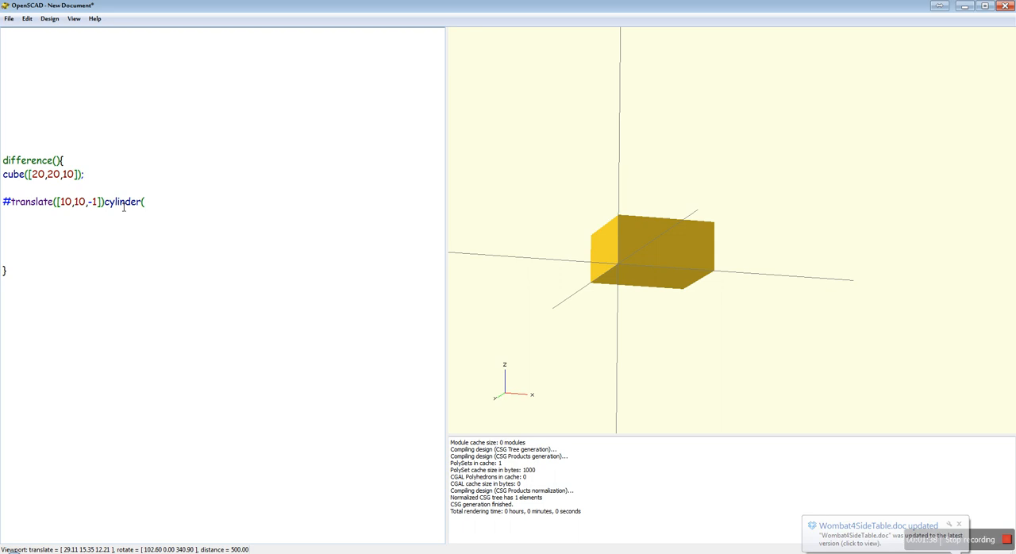
pyautogui.write('r=6')
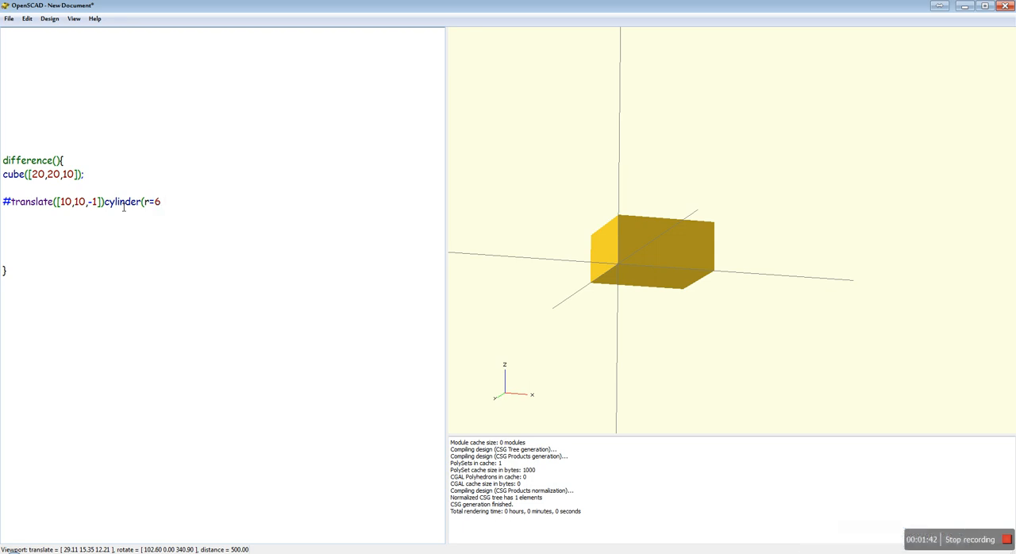
pyautogui.write('/2,h')
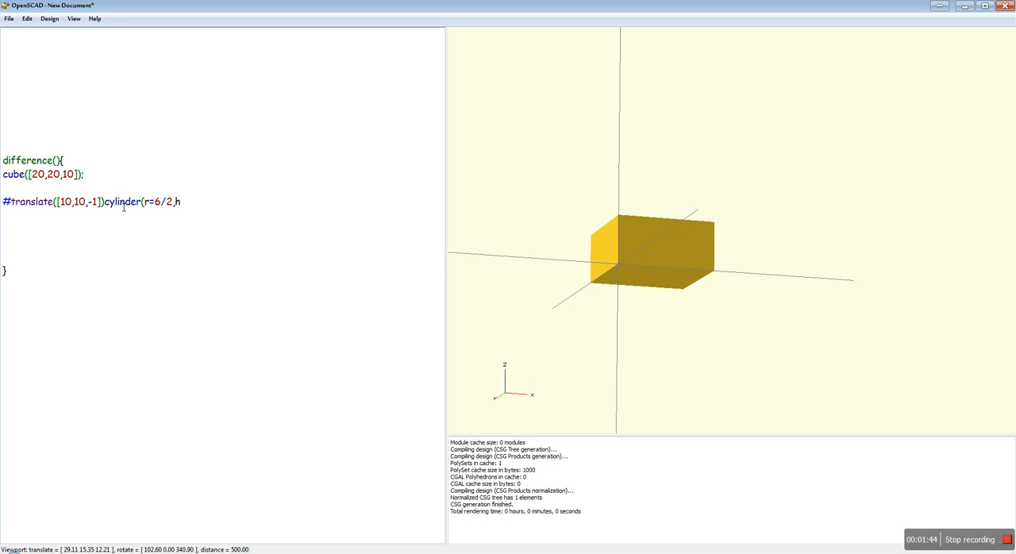
pyautogui.write('=')
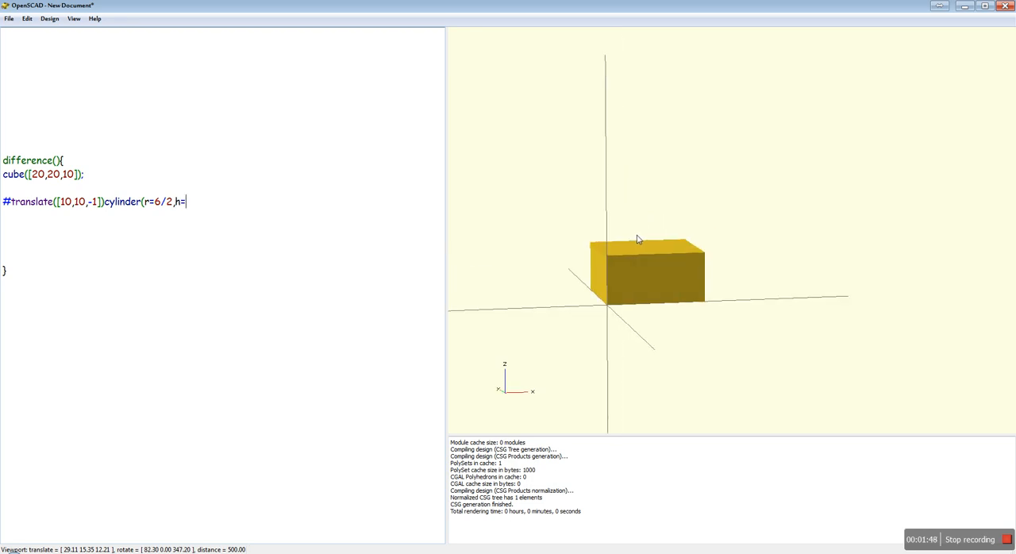
pyautogui.write('12);')
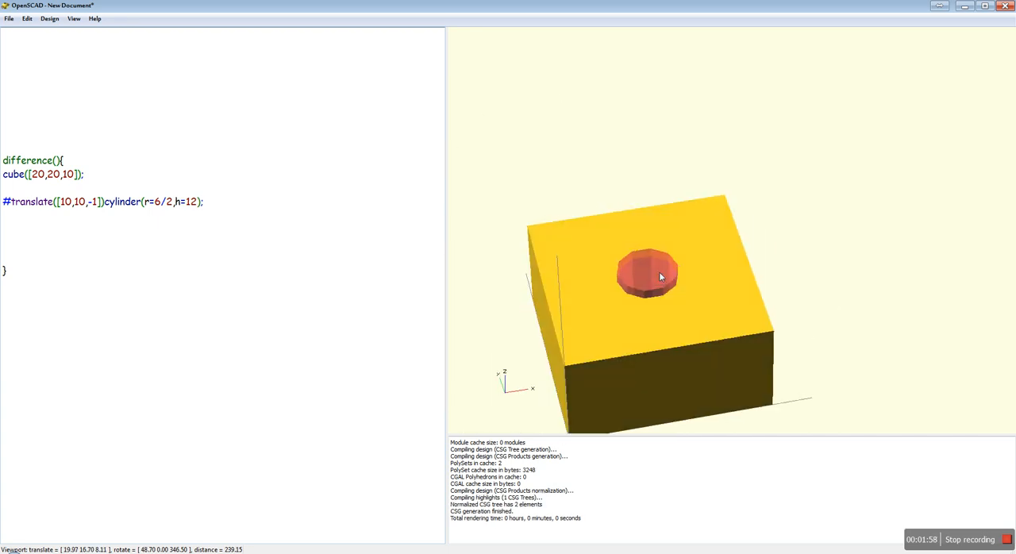
pyautogui.moveTo(659, 276); pyautogui.dragTo(673, 183)
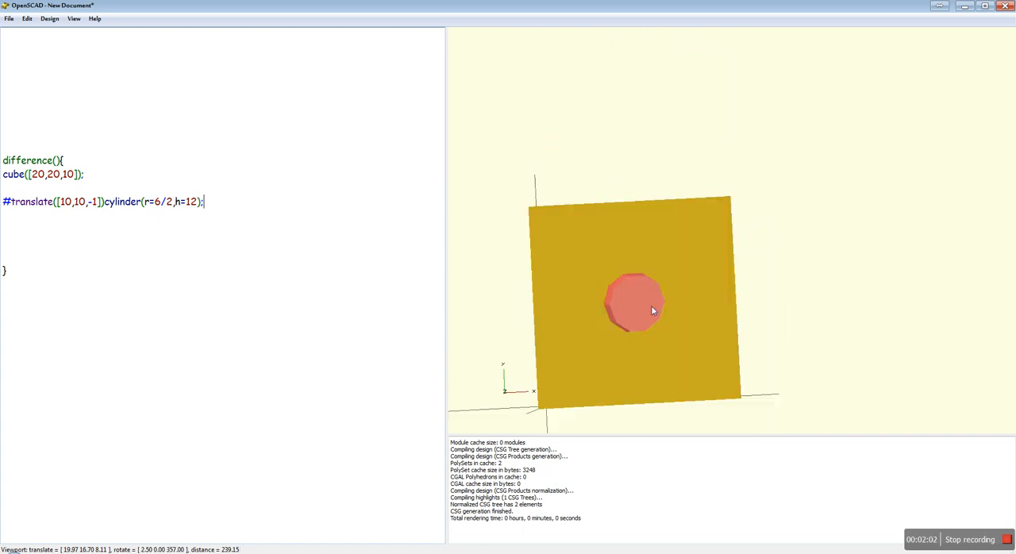
pyautogui.moveTo(635, 310); pyautogui.dragTo(675, 280)
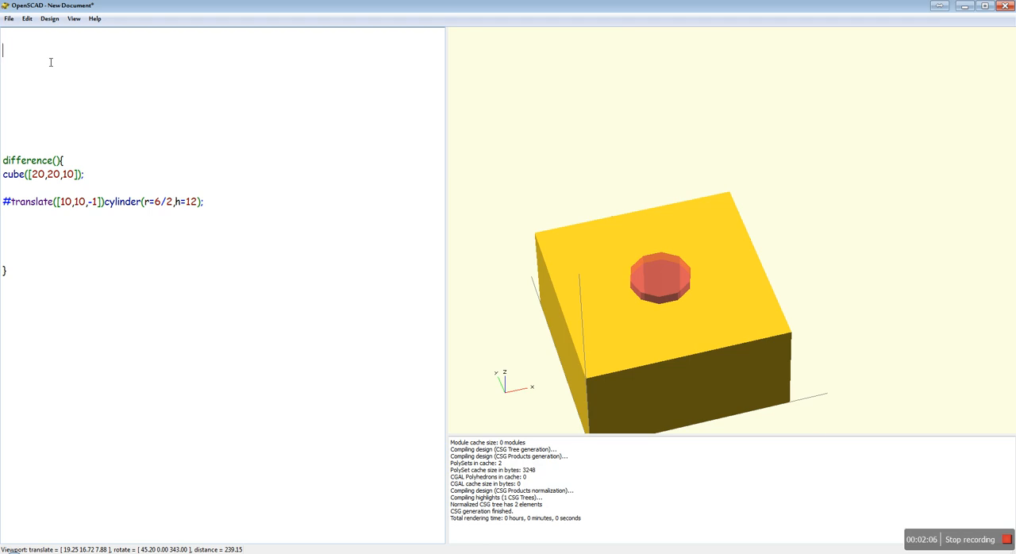
# Add $fn=64; at the top of the script to smooth the hole
pyautogui.write('$fn=')
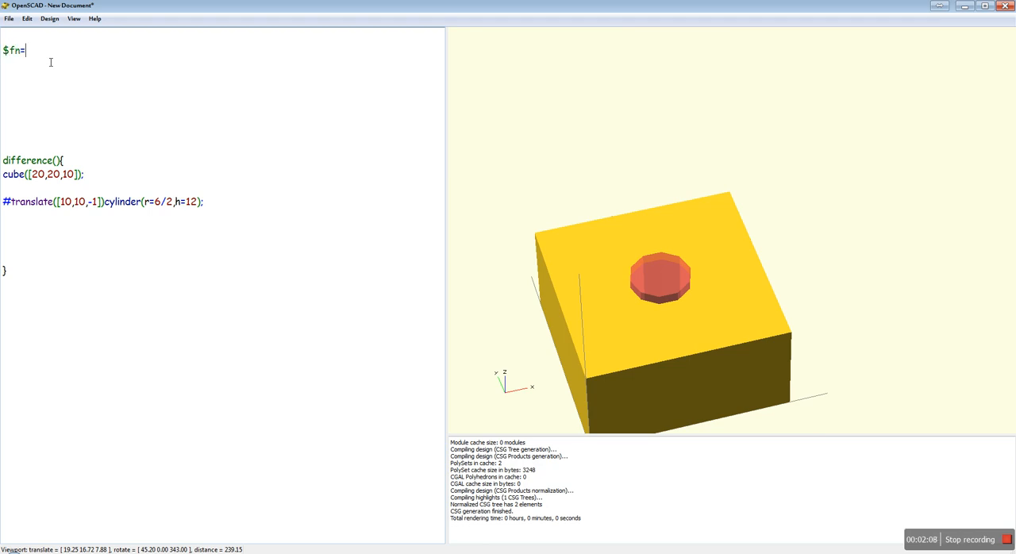
pyautogui.write('6')
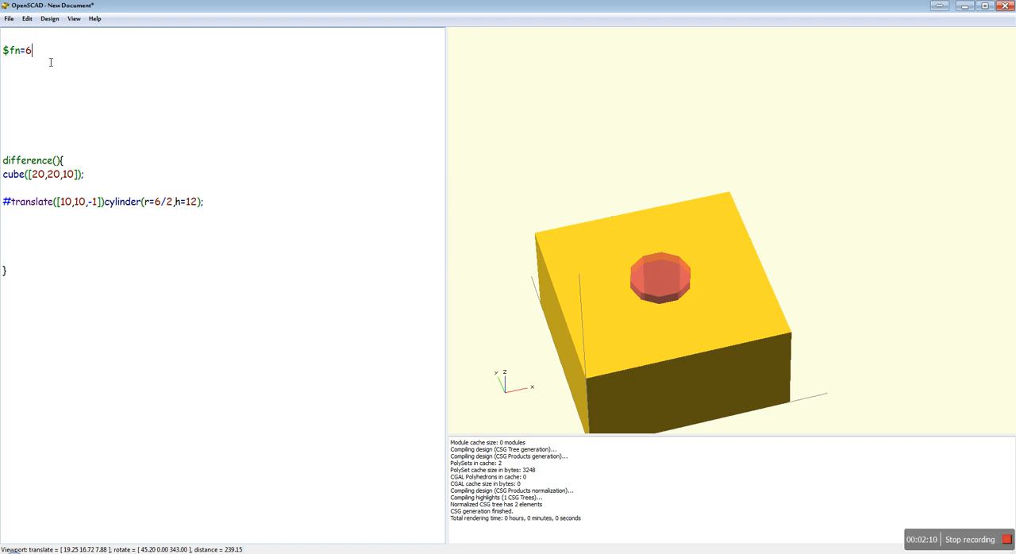
pyautogui.write('4;')
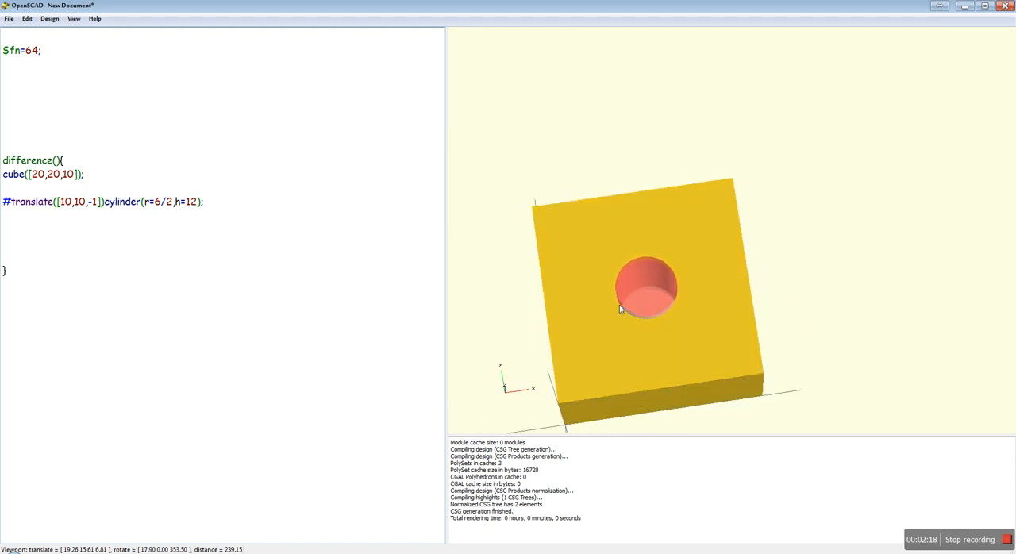
pyautogui.moveTo(647, 305); pyautogui.dragTo(694, 296)
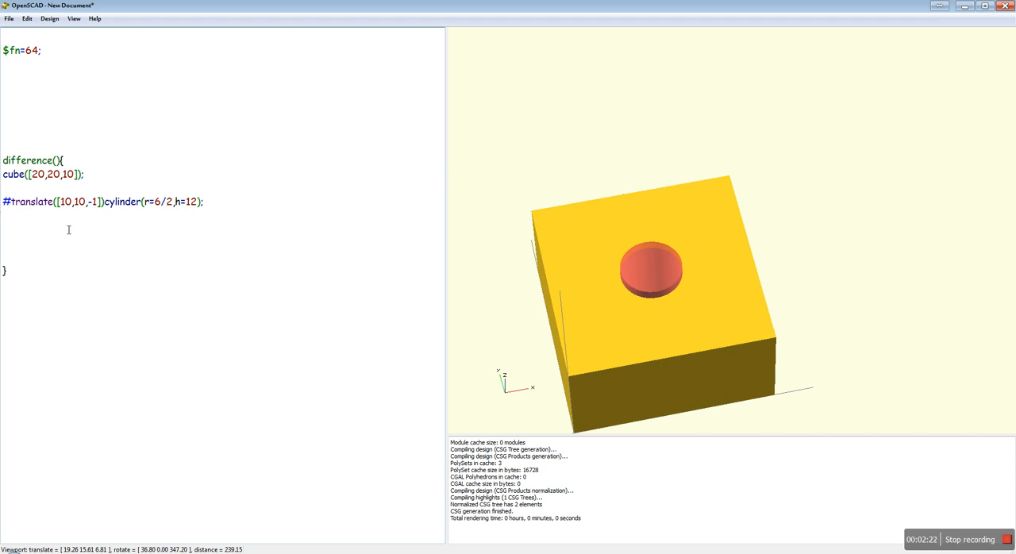
# Begin a second highlighted #translate([10,10,8]) line for the chamfer cylinder
pyautogui.write('#transl')
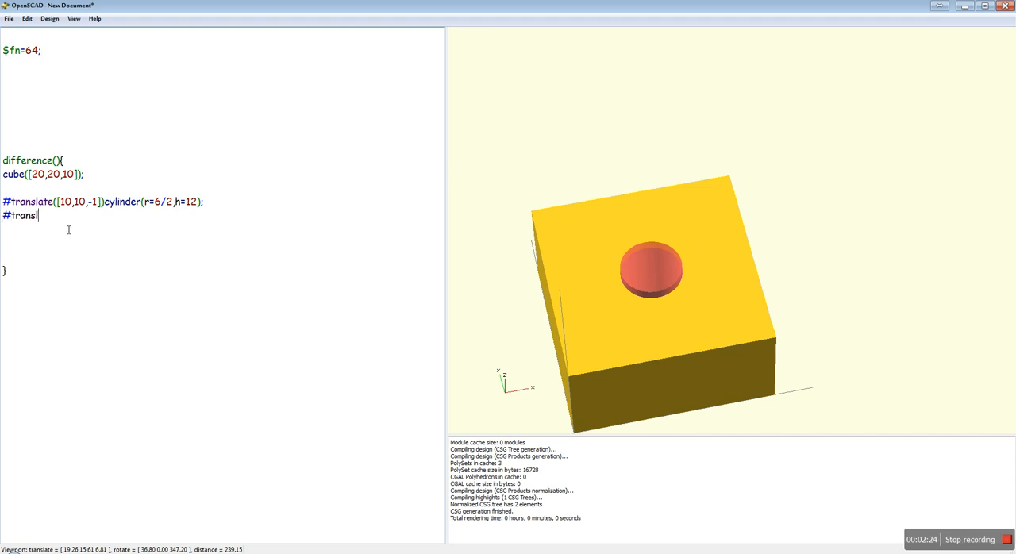
pyautogui.write('ate([')
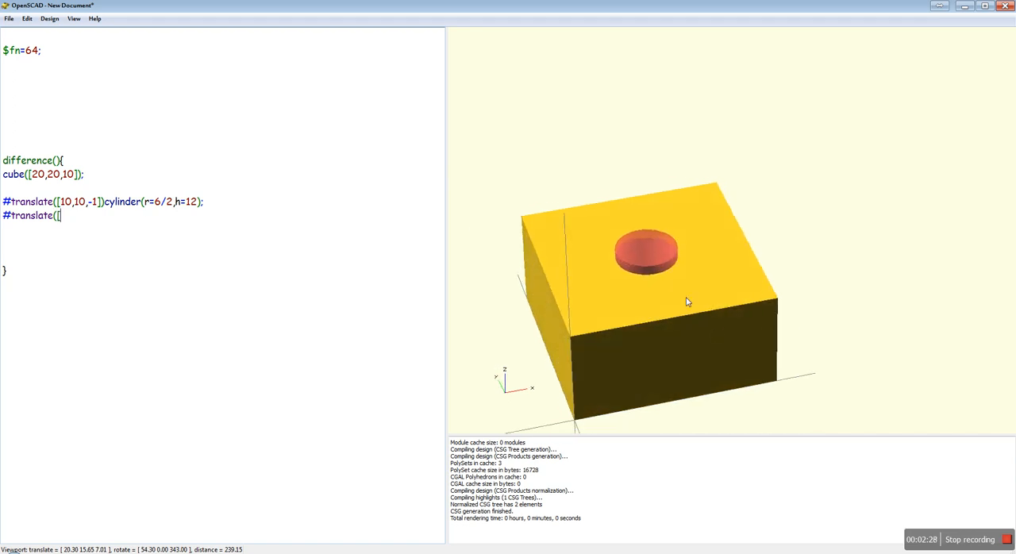
pyautogui.moveTo(655, 281)
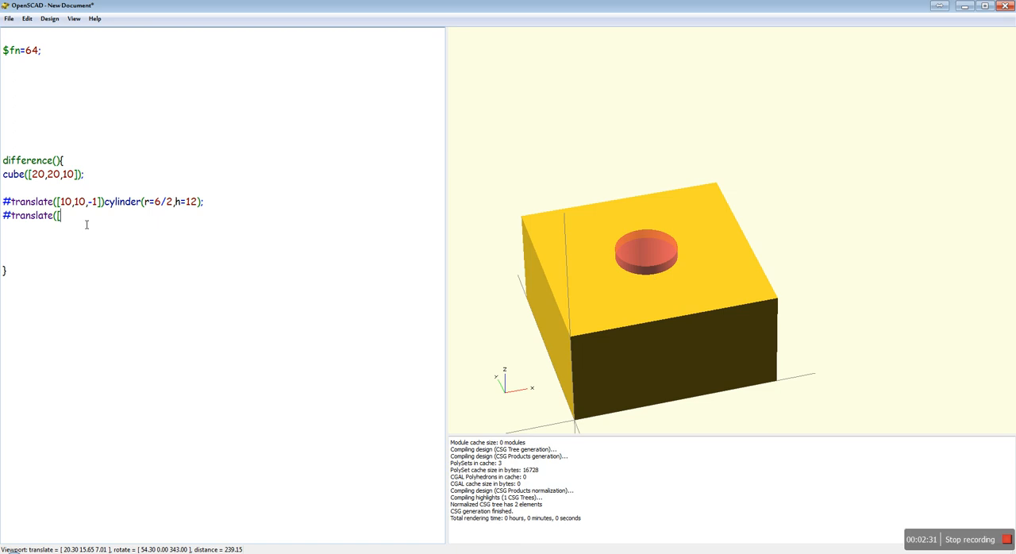
pyautogui.write('11')
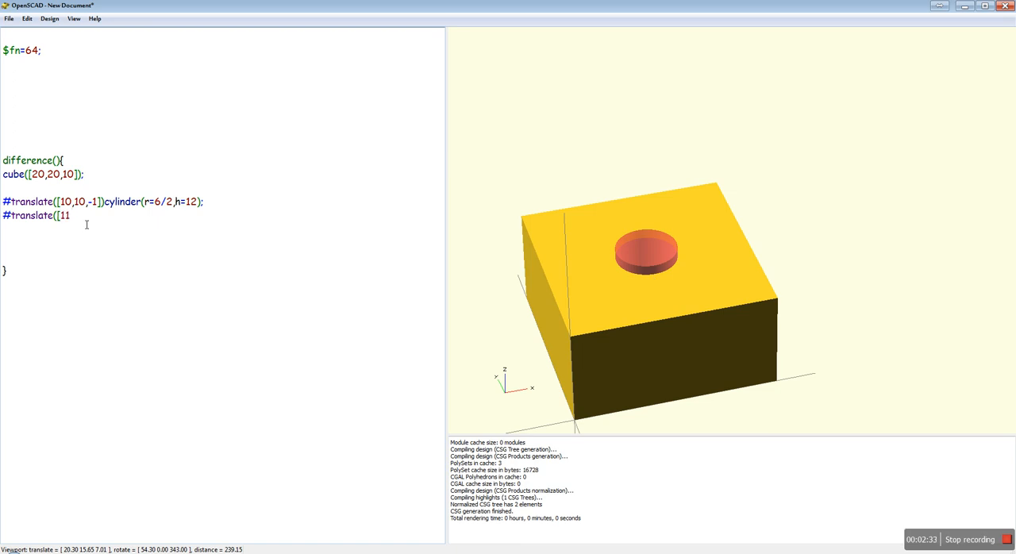
pyautogui.write('0,10,8]')
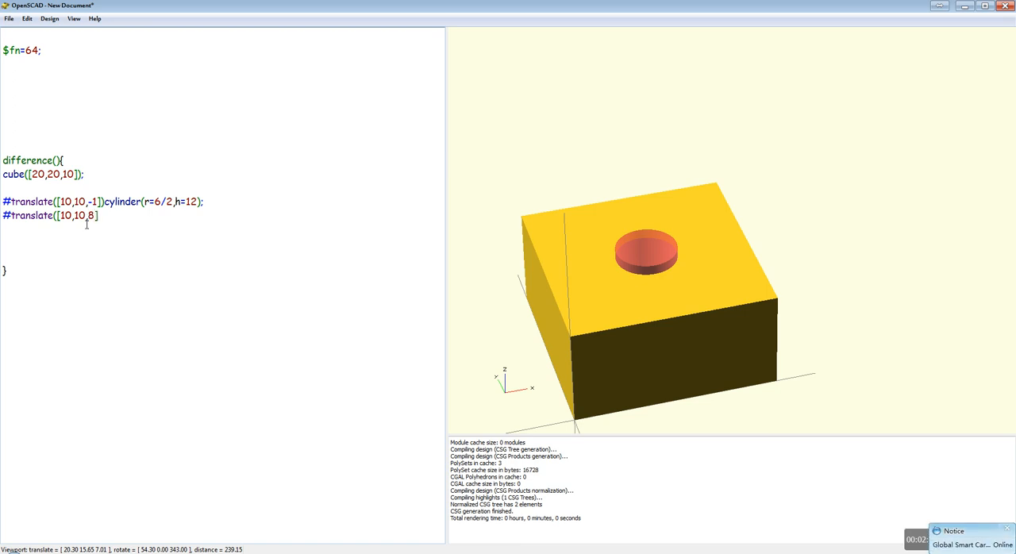
# Continue it with cylinder(r1=6/2,r2=8/2 to taper the radius upward
pyautogui.write('cyl')
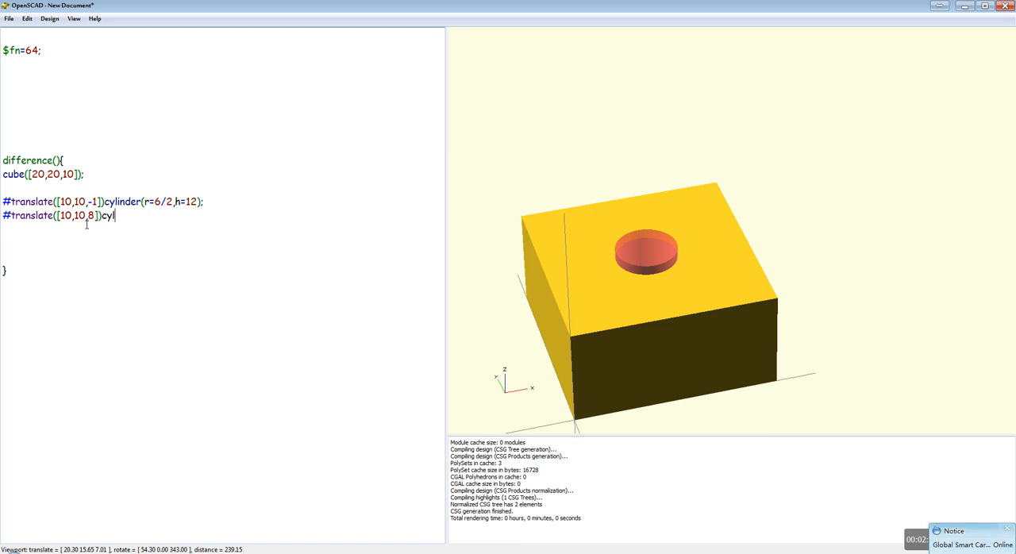
pyautogui.write('inder')
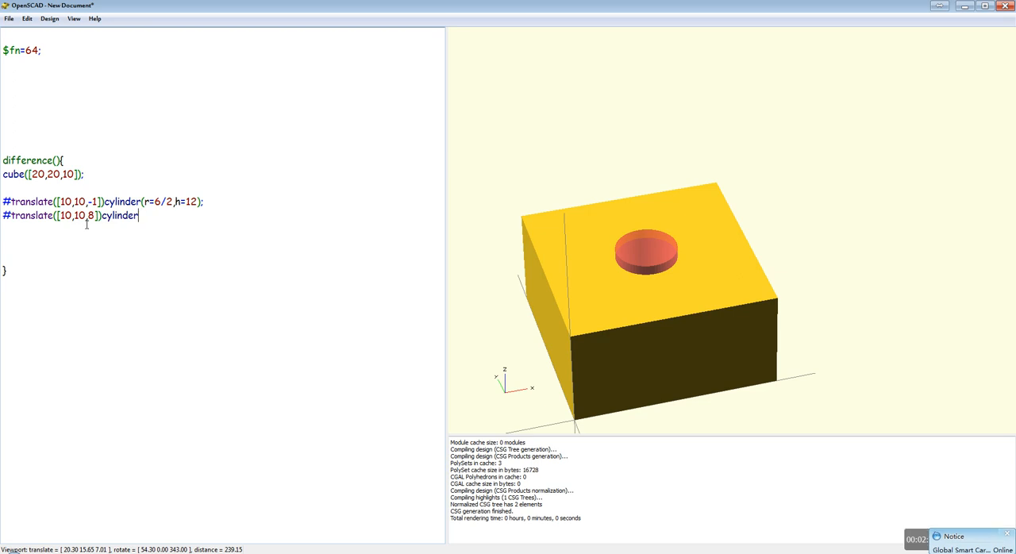
pyautogui.write('(r')
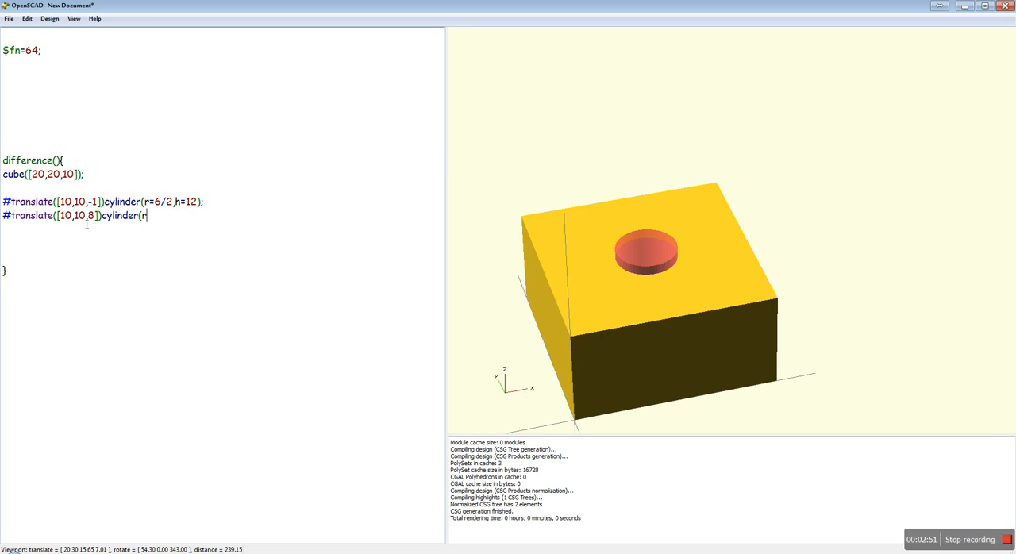
pyautogui.write('1')
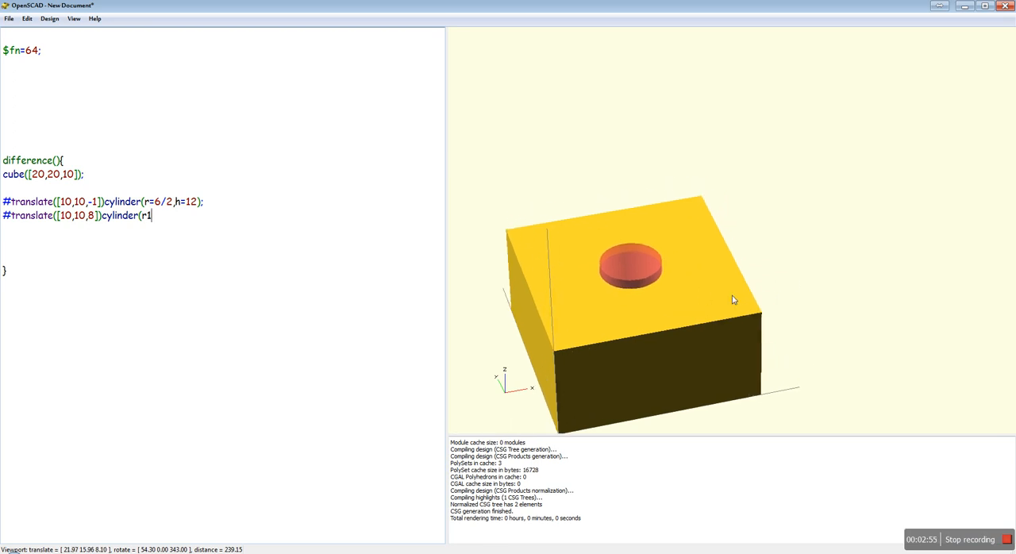
pyautogui.moveTo(732, 300); pyautogui.dragTo(615, 283)
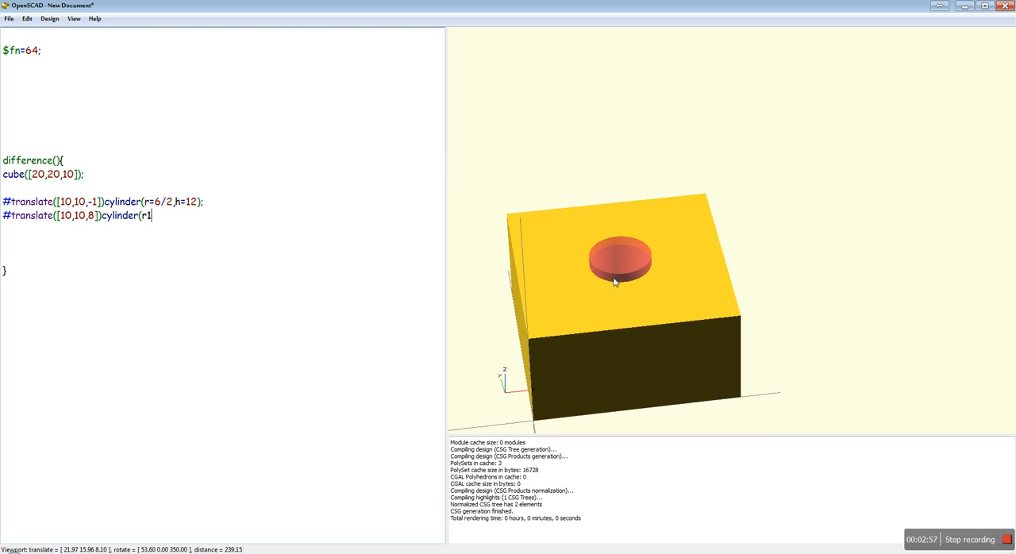
pyautogui.moveTo(613, 191)
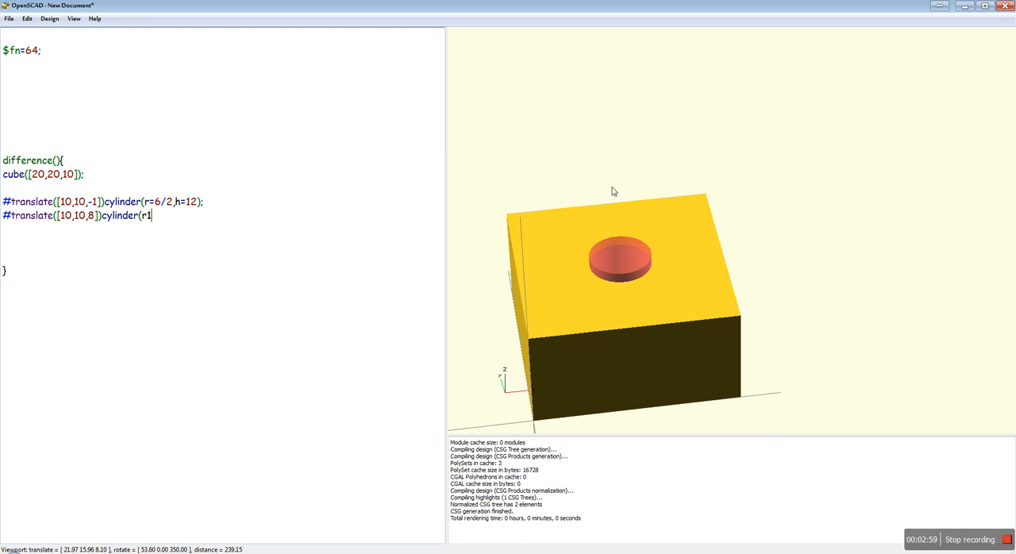
pyautogui.write('=6')
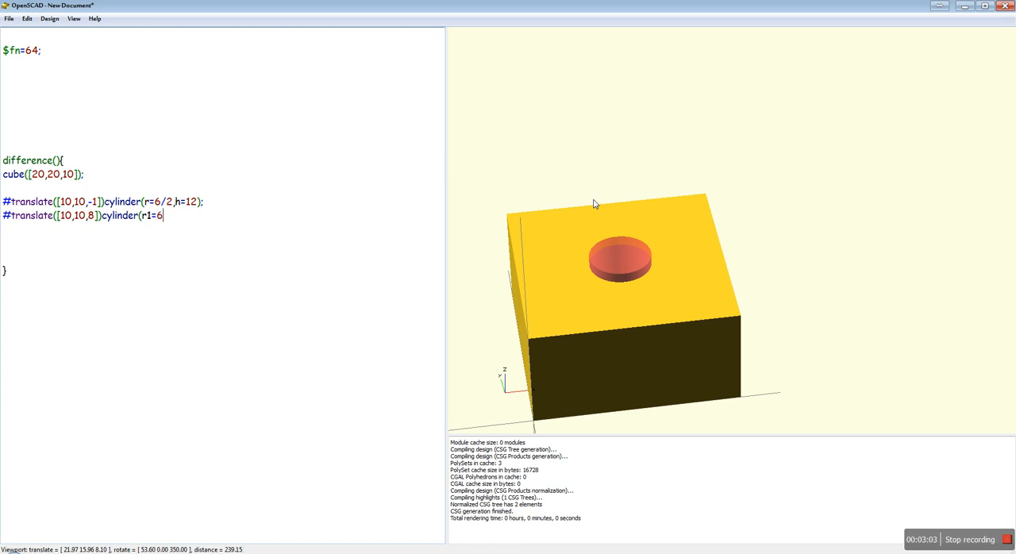
pyautogui.write('/2,')
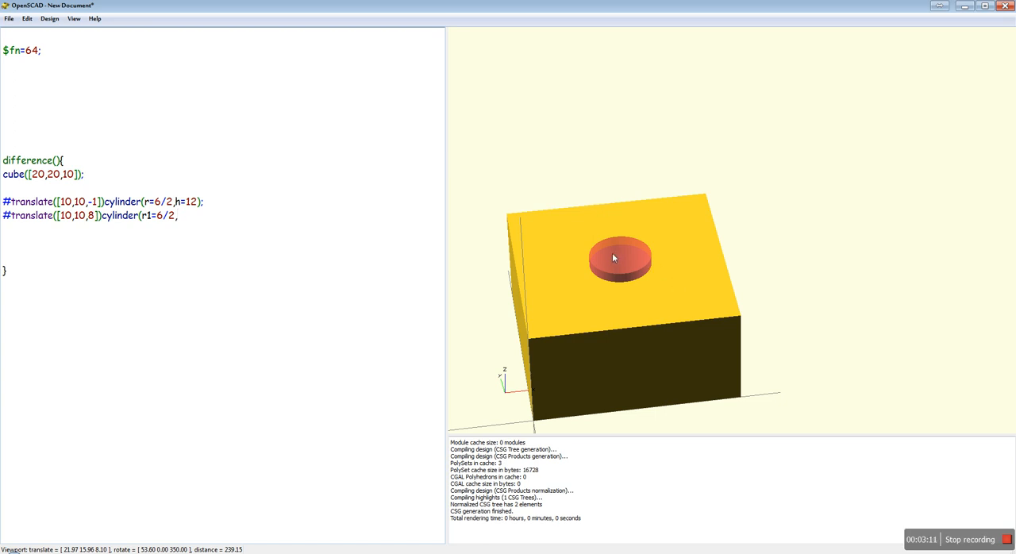
pyautogui.write('r2=')
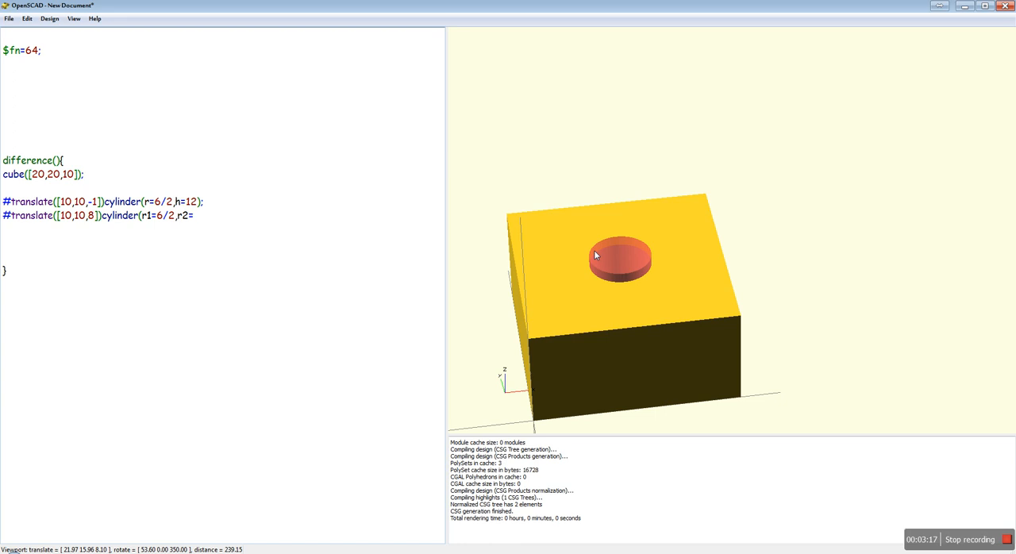
pyautogui.write('8,')
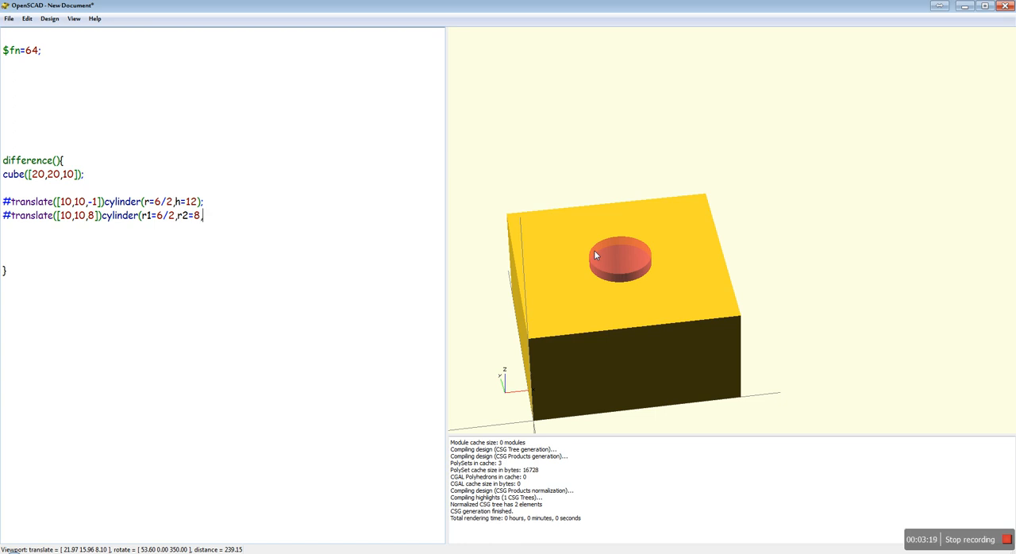
pyautogui.write('/2')
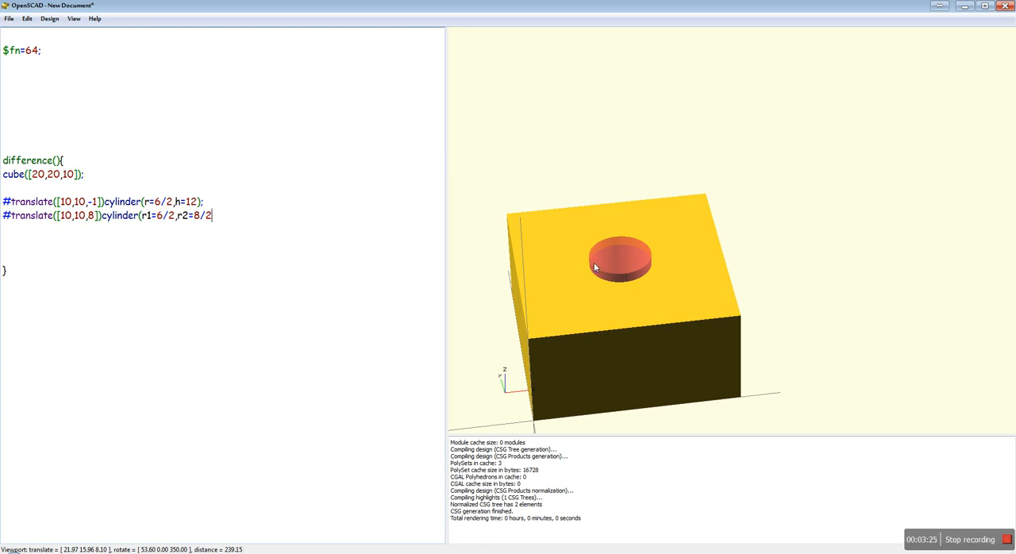
pyautogui.moveTo(644, 274)
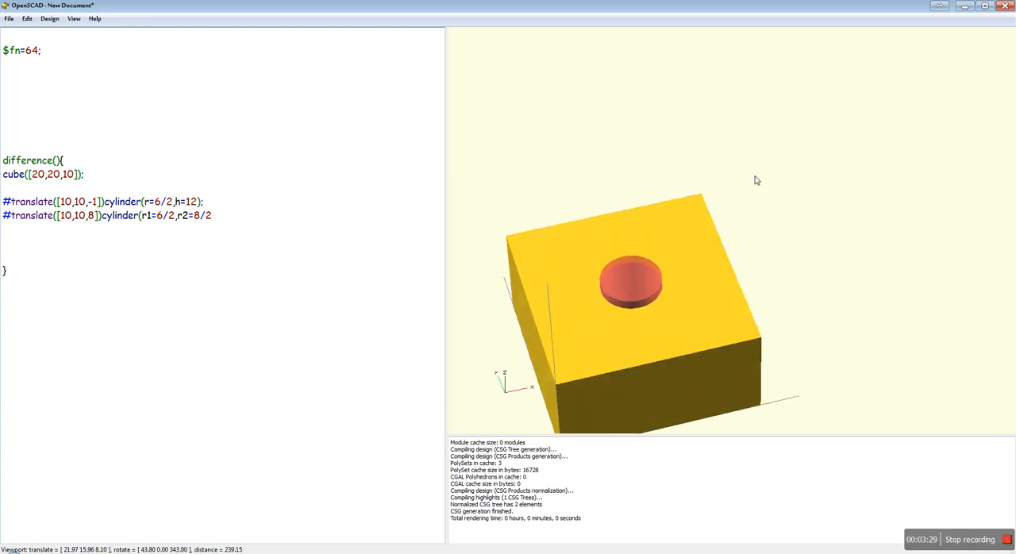
pyautogui.moveTo(756, 180); pyautogui.dragTo(635, 272)
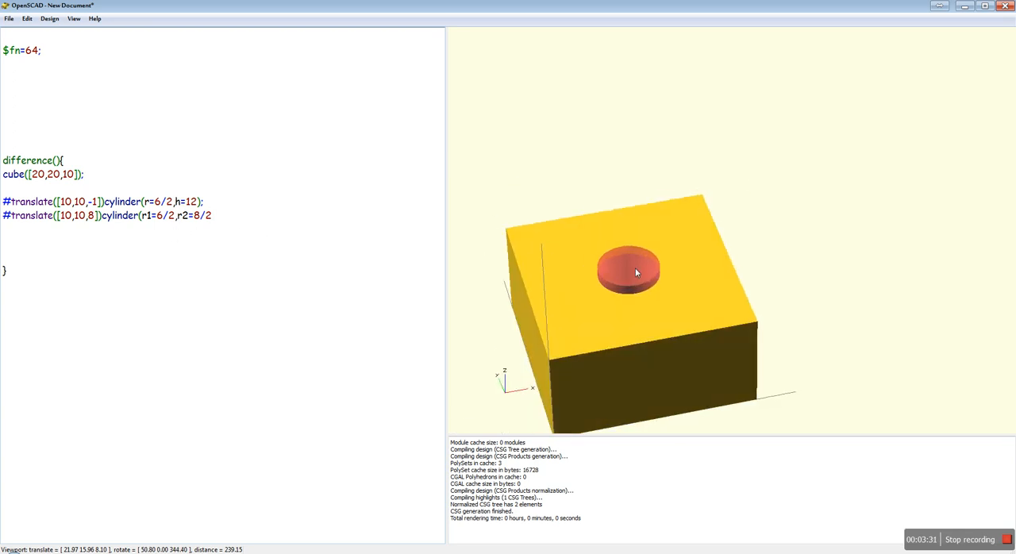
pyautogui.moveTo(635, 272); pyautogui.dragTo(603, 274)
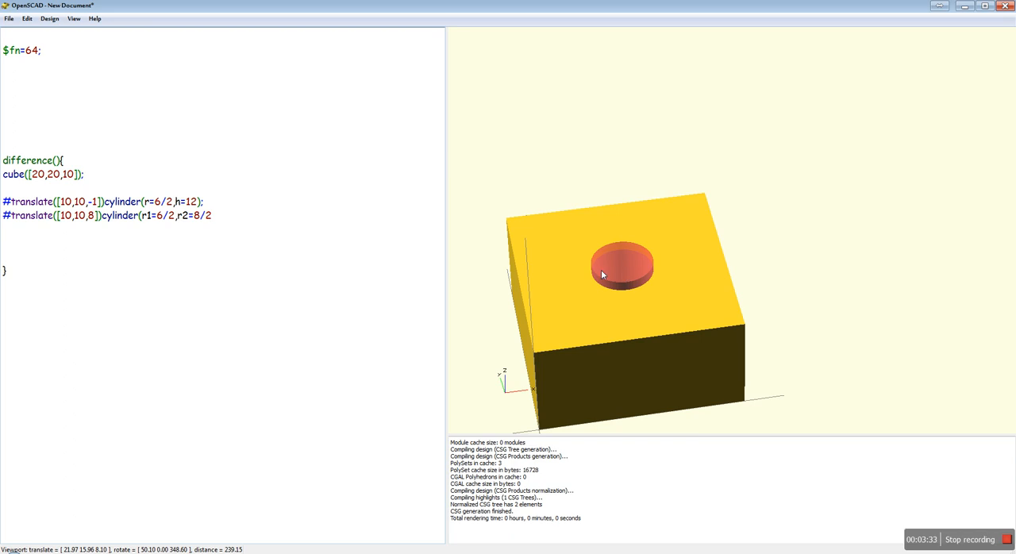
# Close the tapered cylinder with h=3); and render the small conical chamfer
pyautogui.click(215, 215)
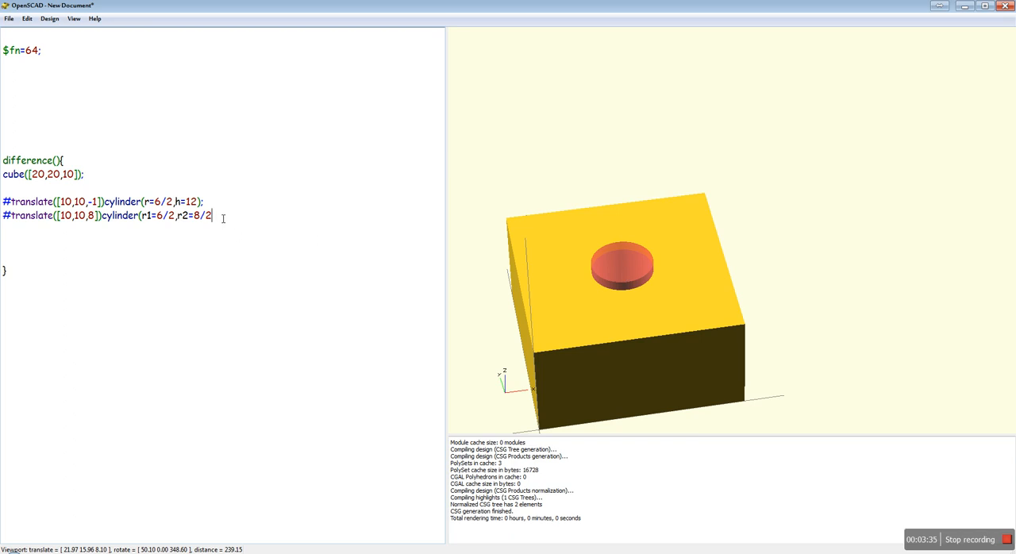
pyautogui.write(',h=')
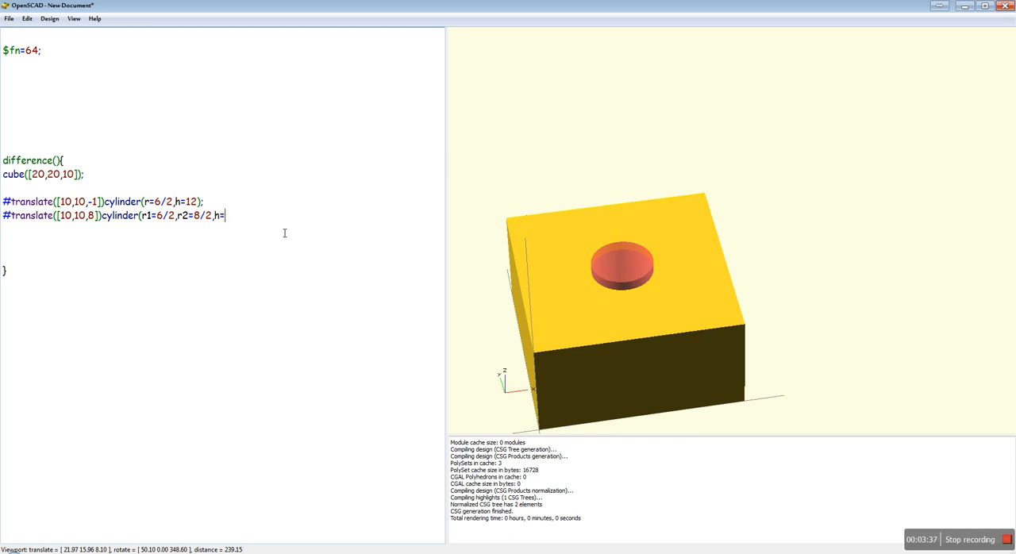
pyautogui.moveTo(621, 295)
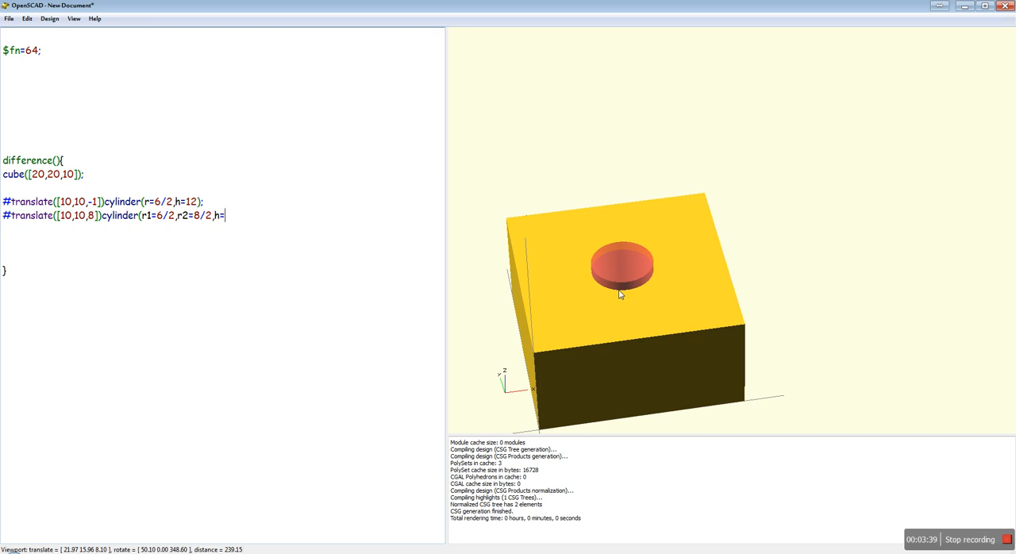
pyautogui.moveTo(623, 265)
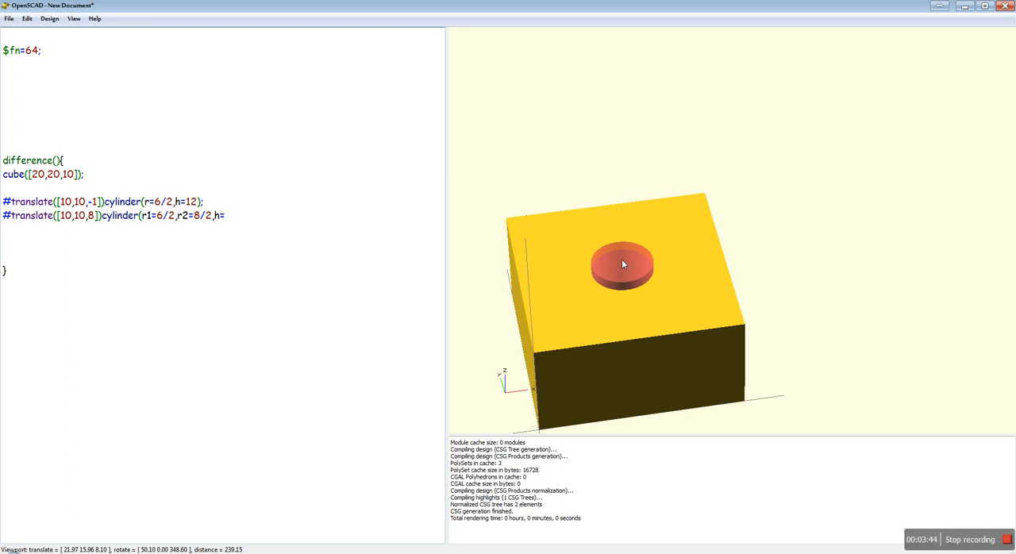
pyautogui.write('3);')
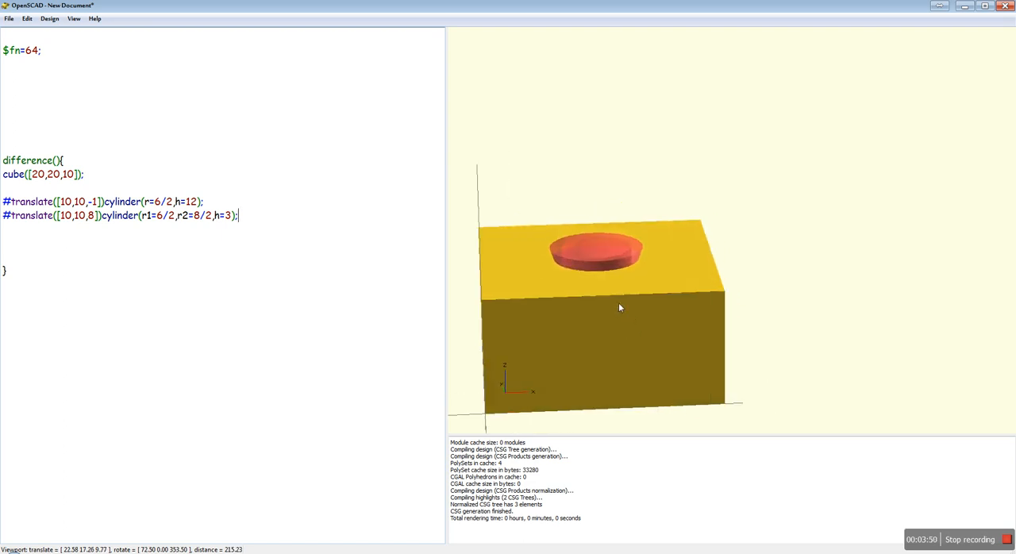
pyautogui.moveTo(620, 307); pyautogui.dragTo(647, 312)
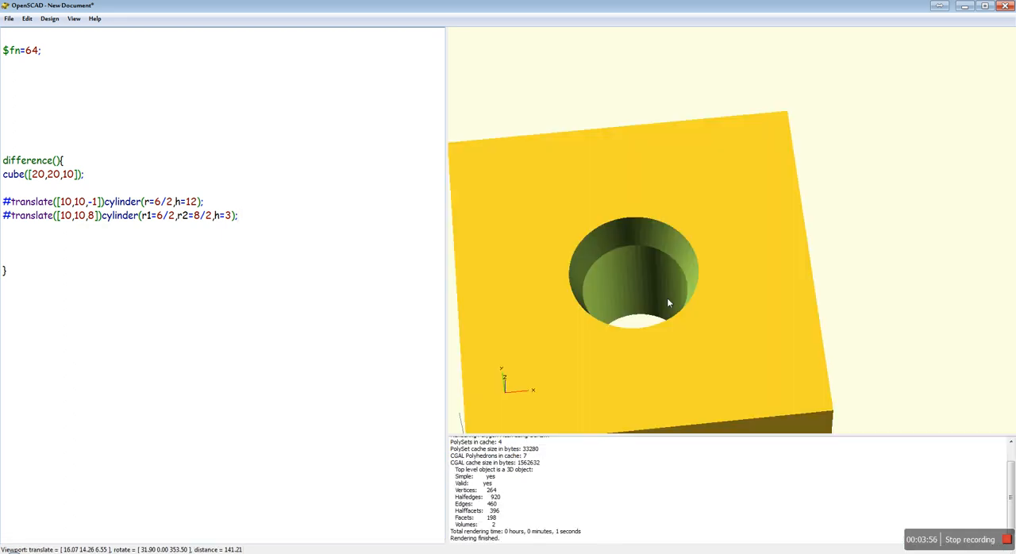
pyautogui.moveTo(666, 303); pyautogui.dragTo(629, 383)
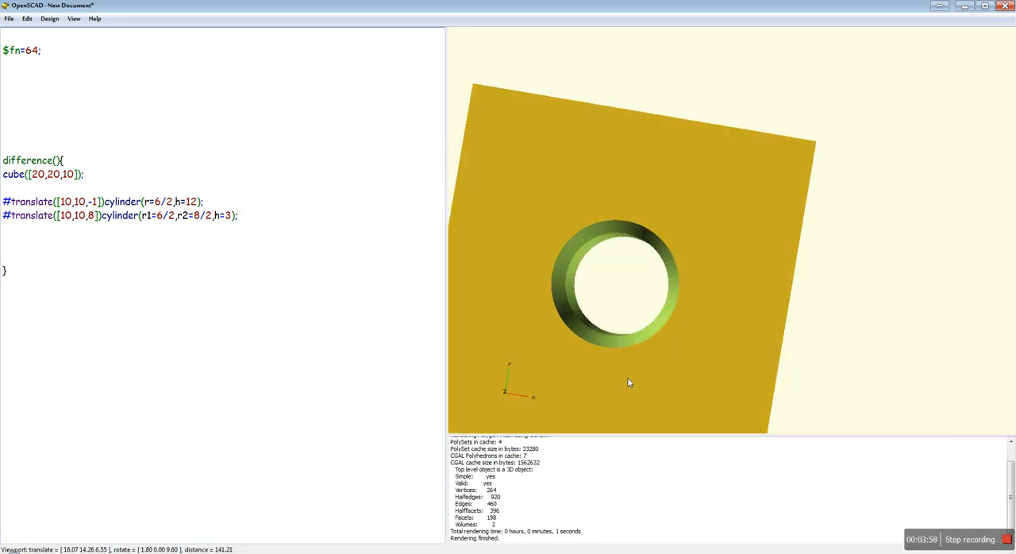
pyautogui.moveTo(629, 383); pyautogui.dragTo(645, 352)
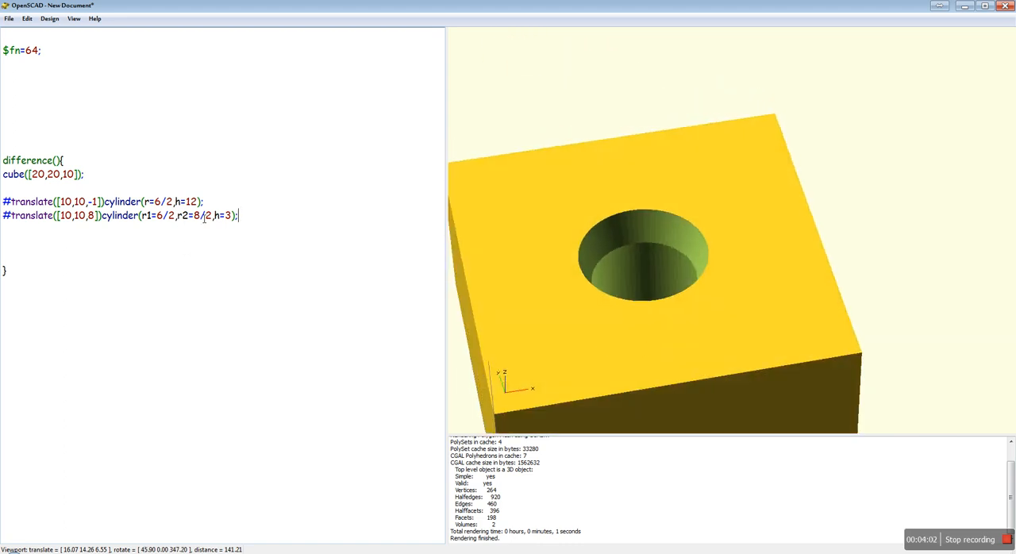
# Change r2 from 8/2 to 16/2 and render the wider countersink with F6
pyautogui.doubleClick(197, 216)
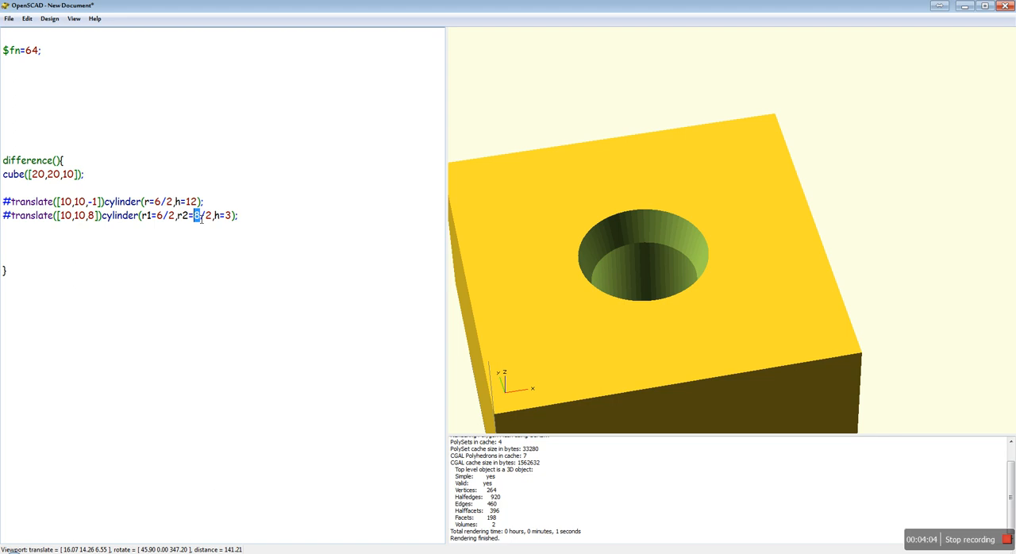
pyautogui.write('16')
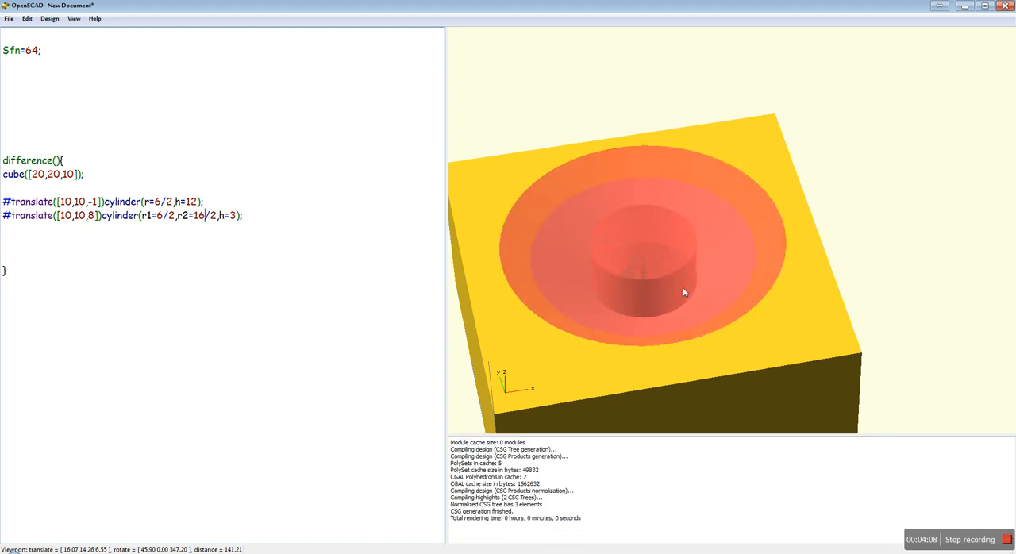
pyautogui.press('F6')
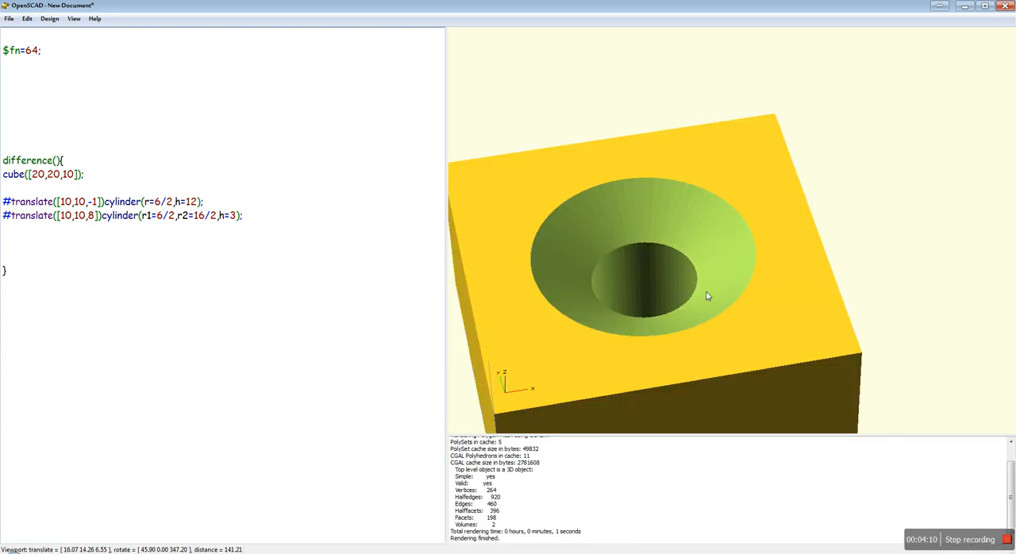
pyautogui.moveTo(707, 296); pyautogui.dragTo(750, 293)
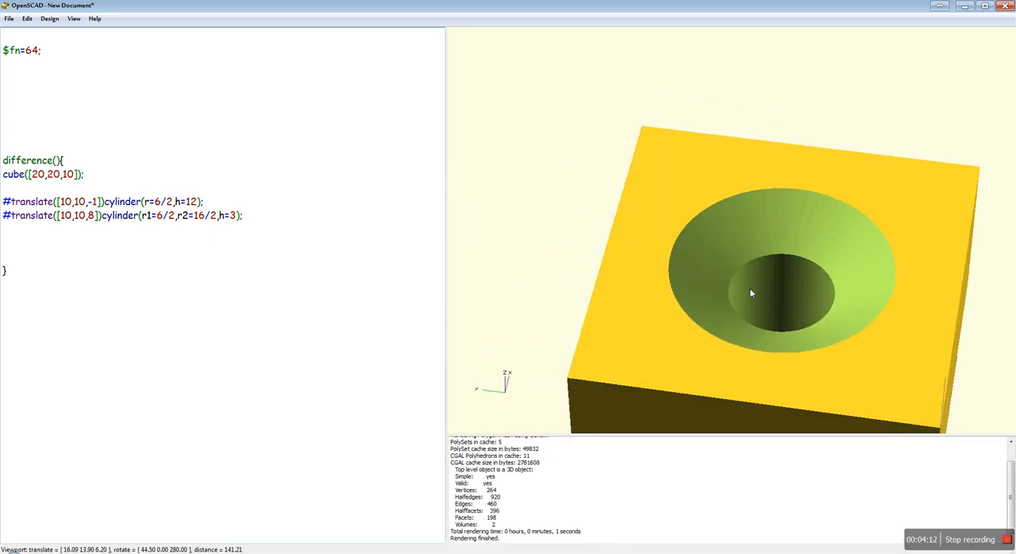
pyautogui.moveTo(750, 294); pyautogui.dragTo(687, 298)
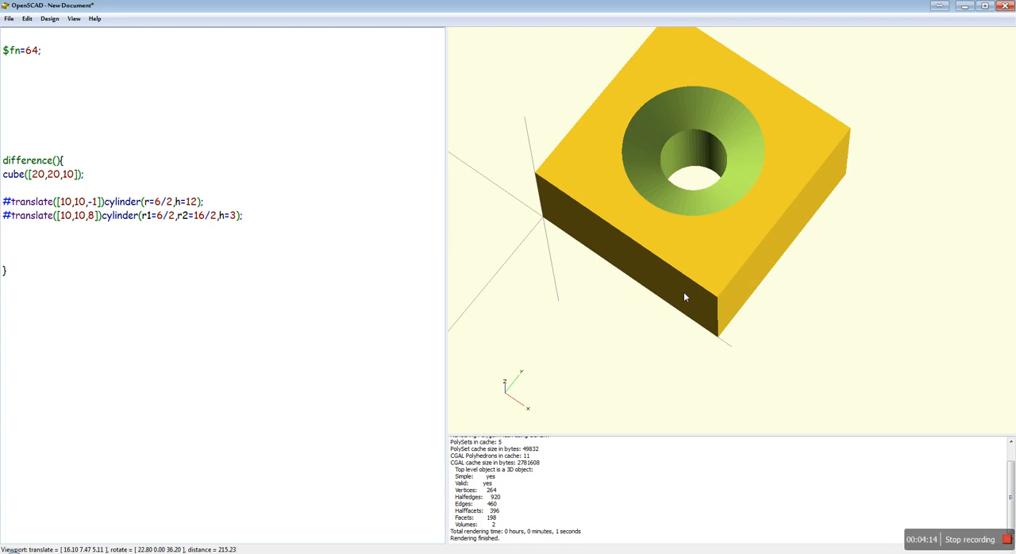
pyautogui.moveTo(686, 297); pyautogui.dragTo(687, 337)
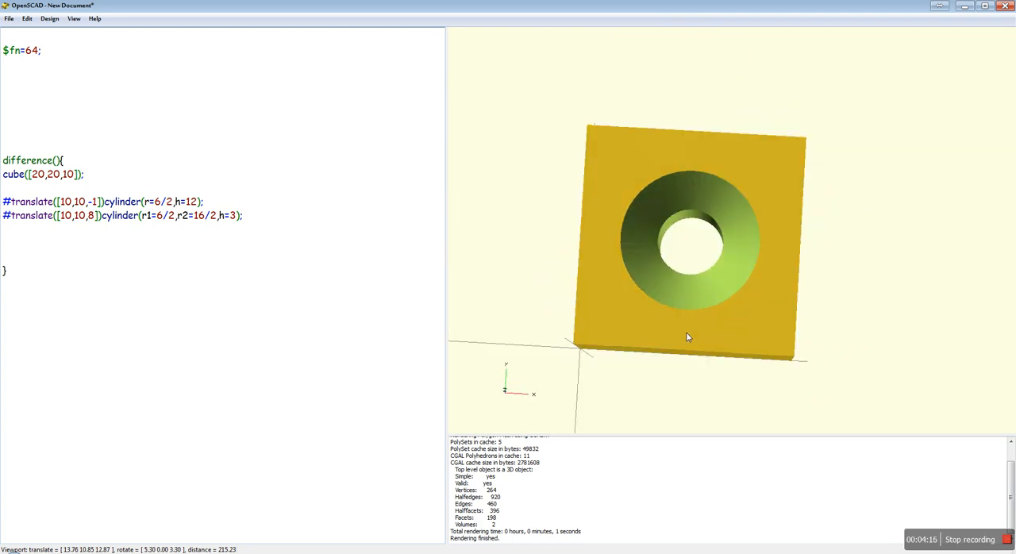